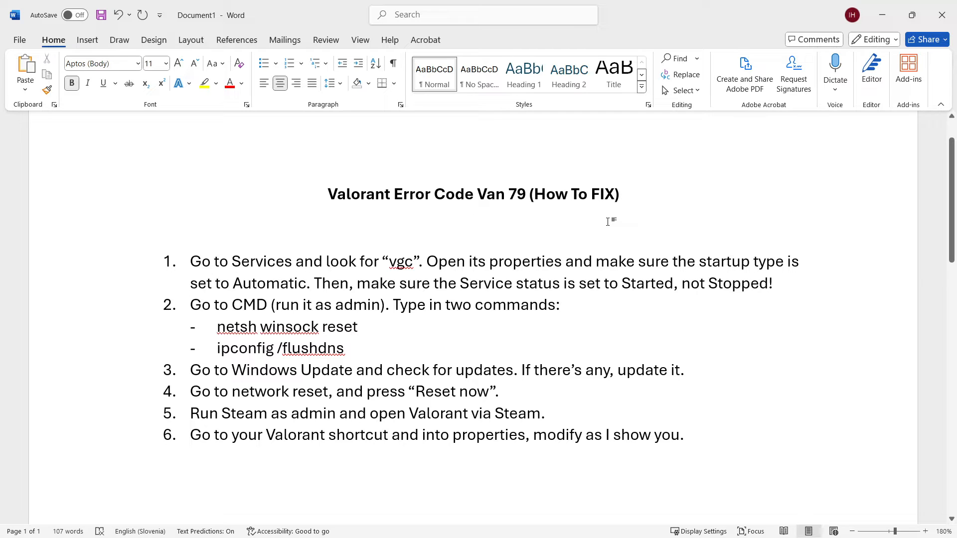
{"action": "mouse_move", "coordinate": [445, 201]}
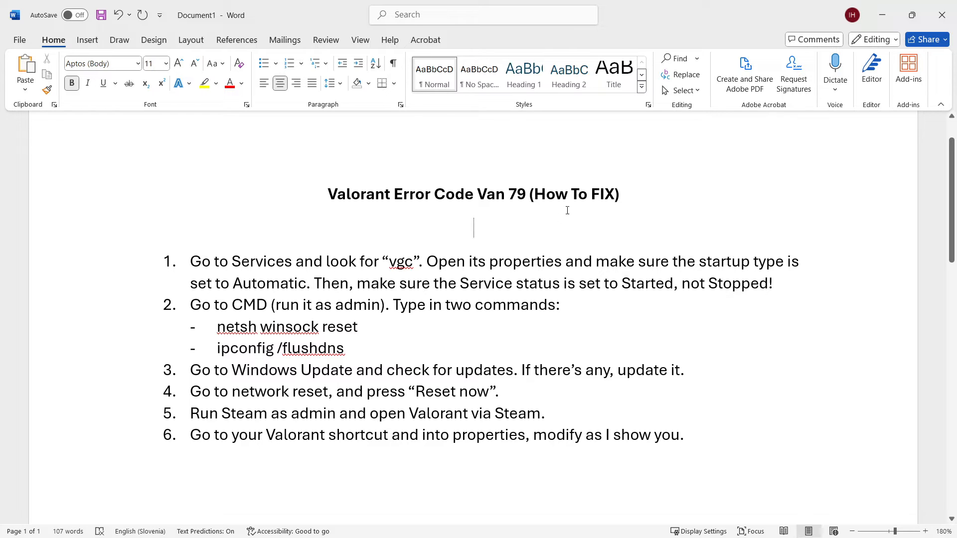
{"action": "mouse_move", "coordinate": [428, 204]}
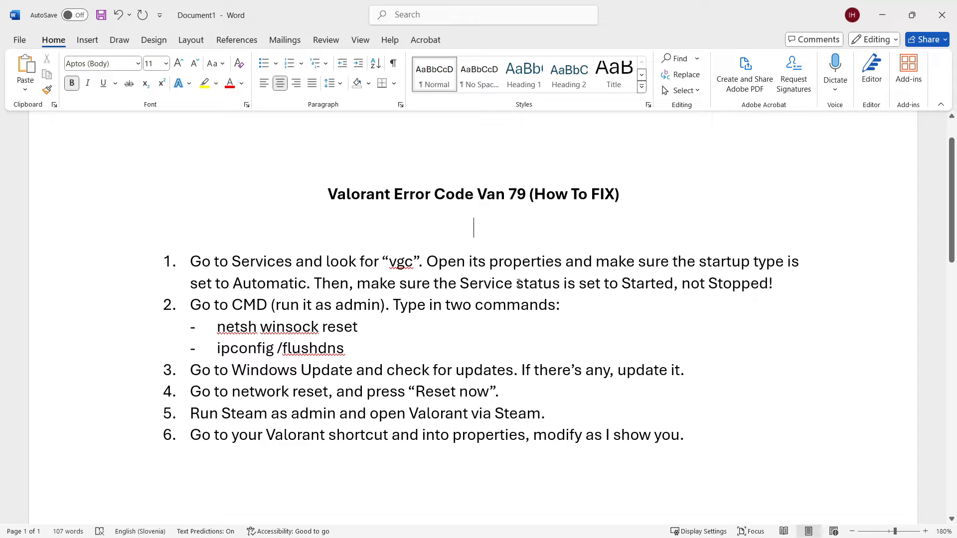
{"action": "mouse_move", "coordinate": [696, 435]}
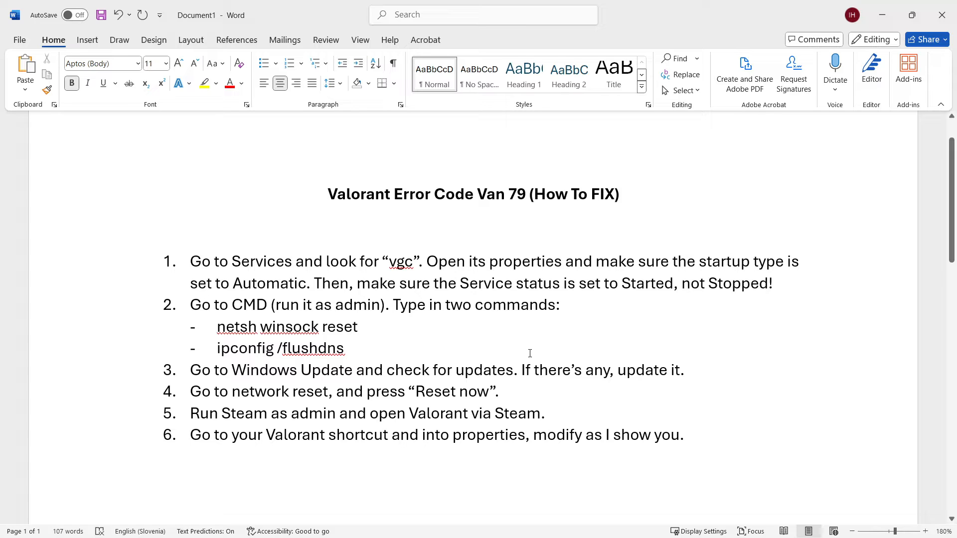
Search 'services', launch the Services app and browse down the local service list toward the Windows services.
{"action": "left_click", "coordinate": [473, 227]}
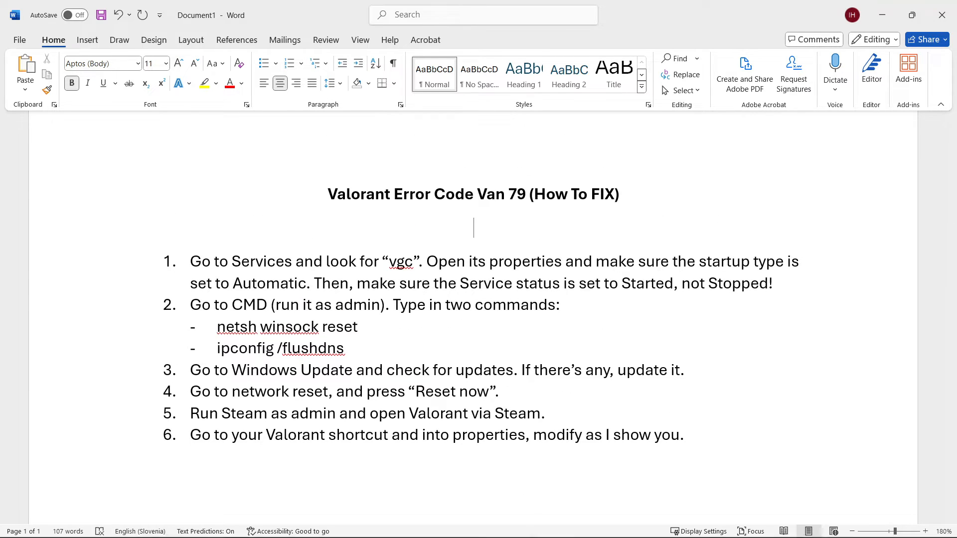
{"action": "left_click", "coordinate": [422, 524]}
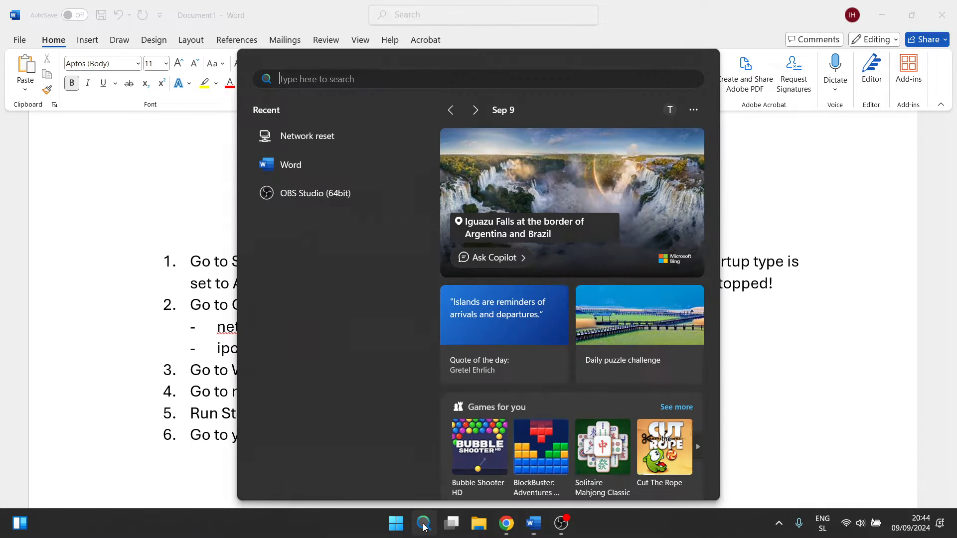
{"action": "type", "text": "services"}
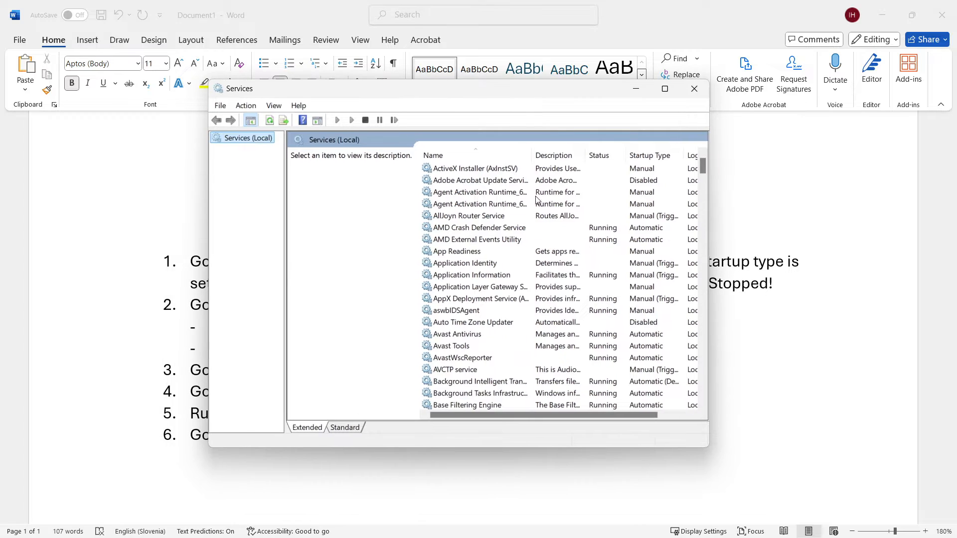
{"action": "scroll", "scroll_direction": "down", "scroll_amount": 3}
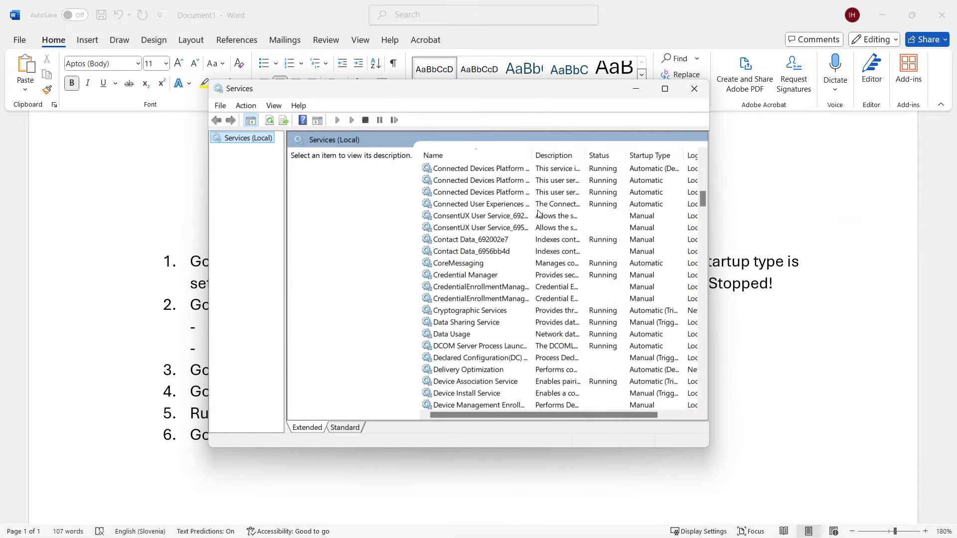
{"action": "scroll", "scroll_direction": "down", "scroll_amount": 3}
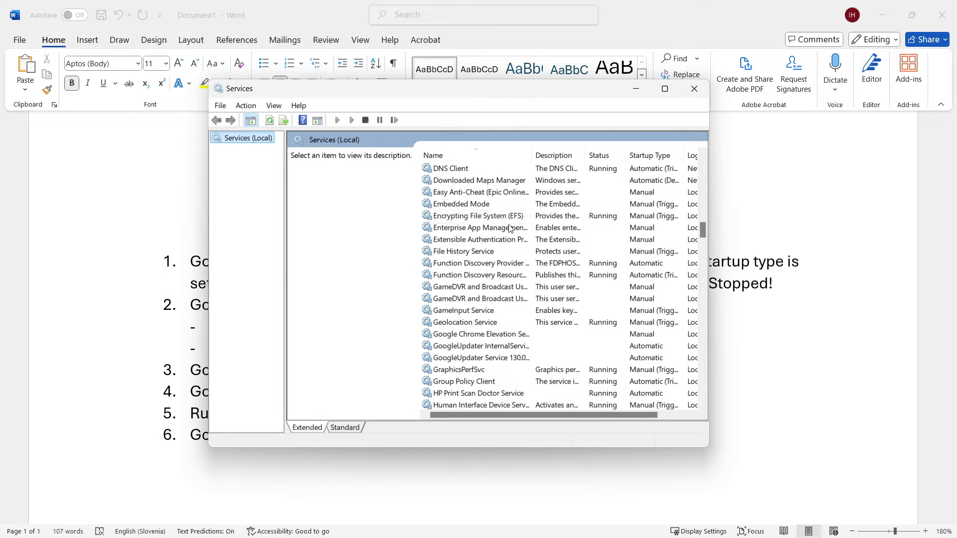
{"action": "scroll", "scroll_direction": "down", "scroll_amount": 3}
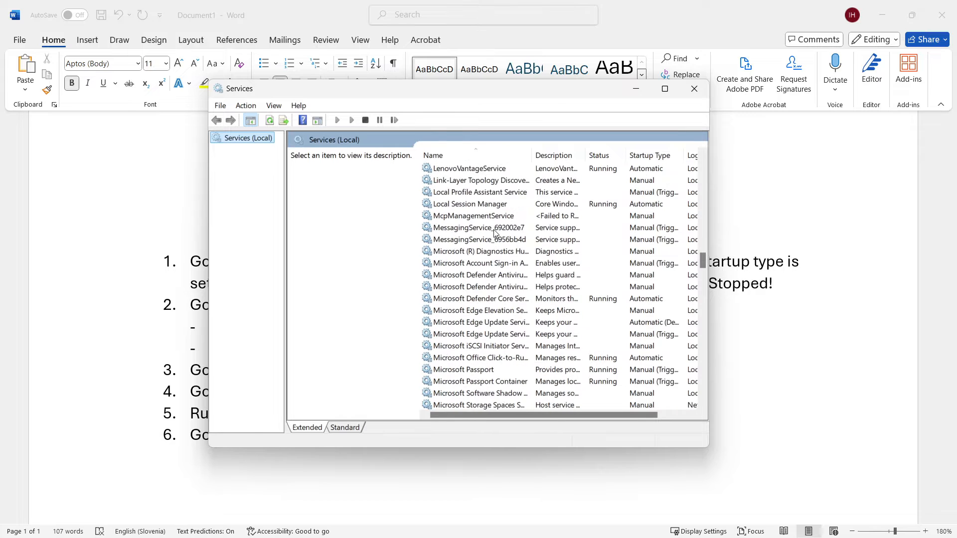
{"action": "scroll", "scroll_direction": "down", "scroll_amount": 3}
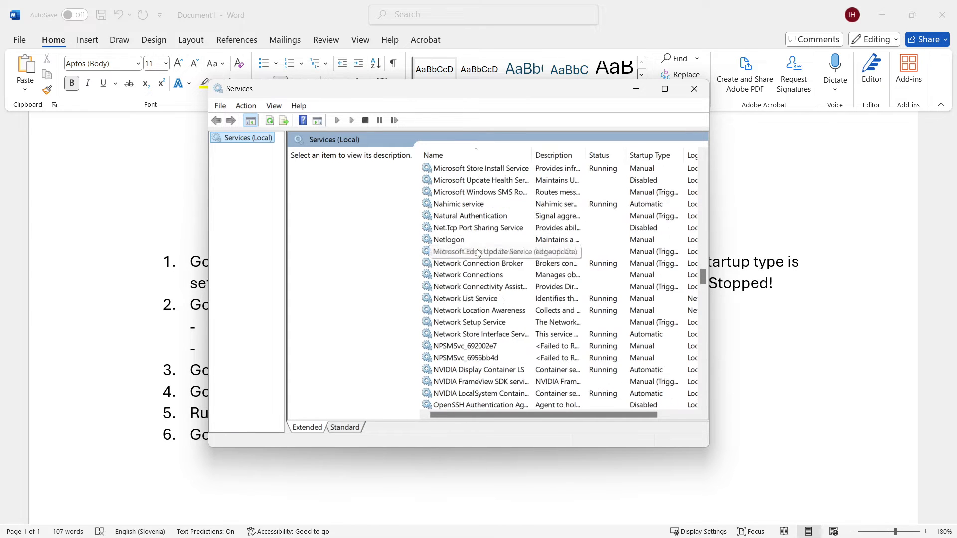
{"action": "scroll", "scroll_direction": "down", "scroll_amount": 3}
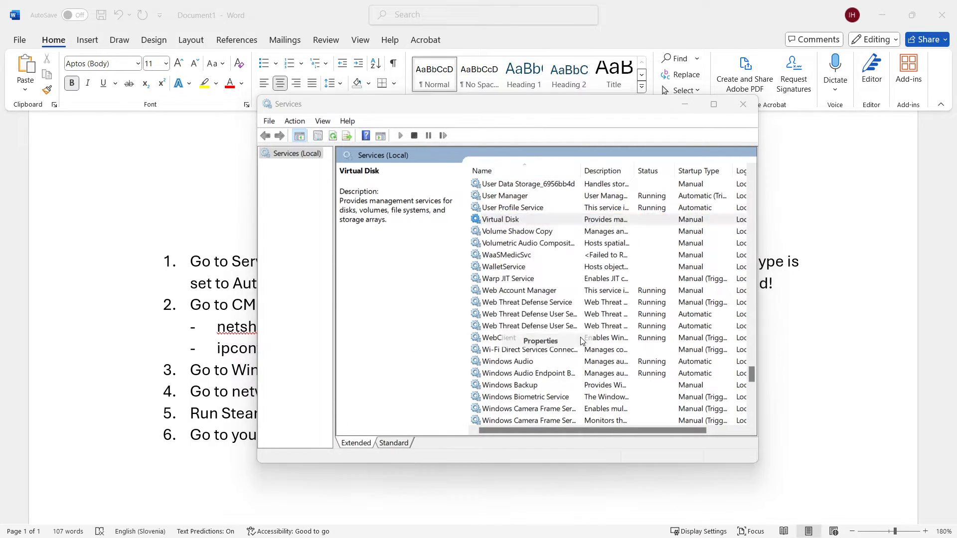
Review the properties of Virtual Disk, Volume Shadow Copy and WalletService without changing them.
{"action": "left_click", "coordinate": [540, 341]}
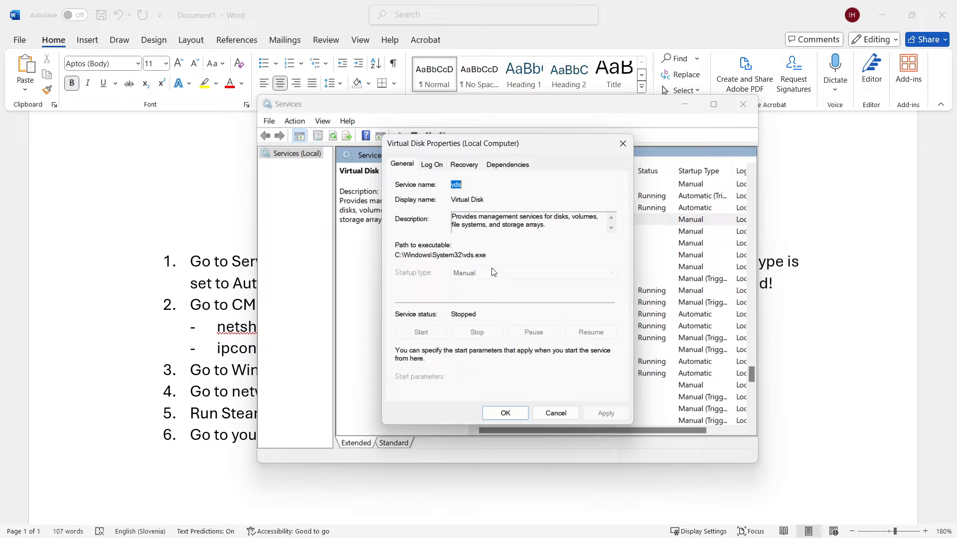
{"action": "left_click", "coordinate": [554, 413]}
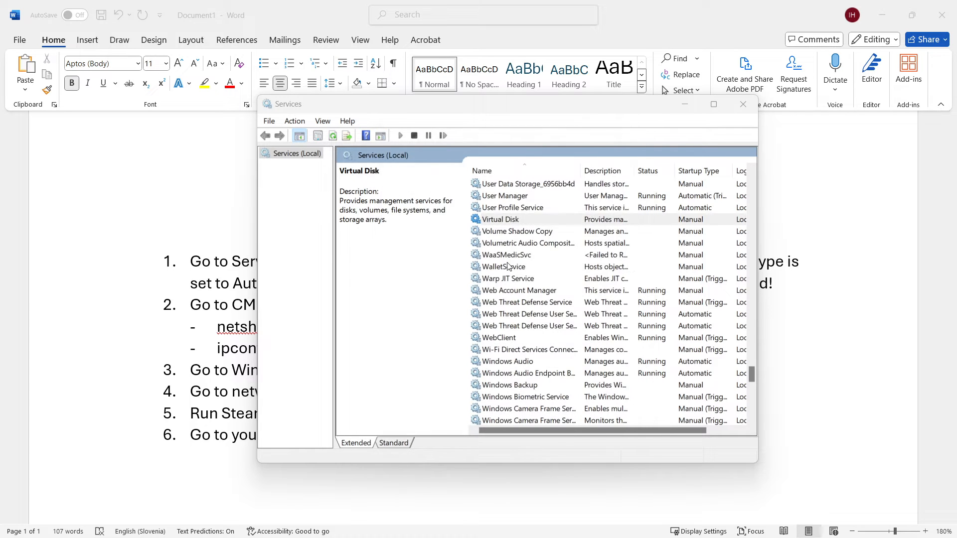
{"action": "double_click", "coordinate": [516, 231]}
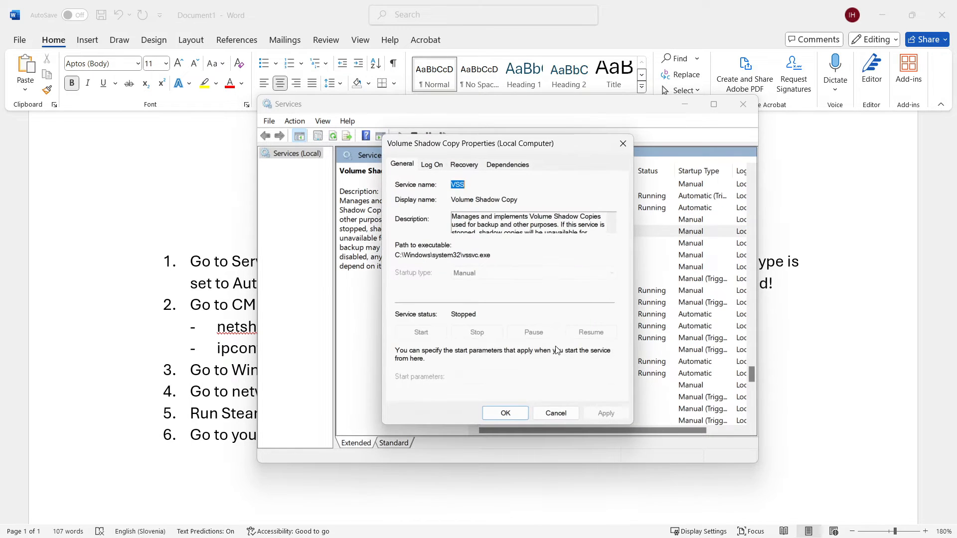
{"action": "right_click", "coordinate": [500, 267]}
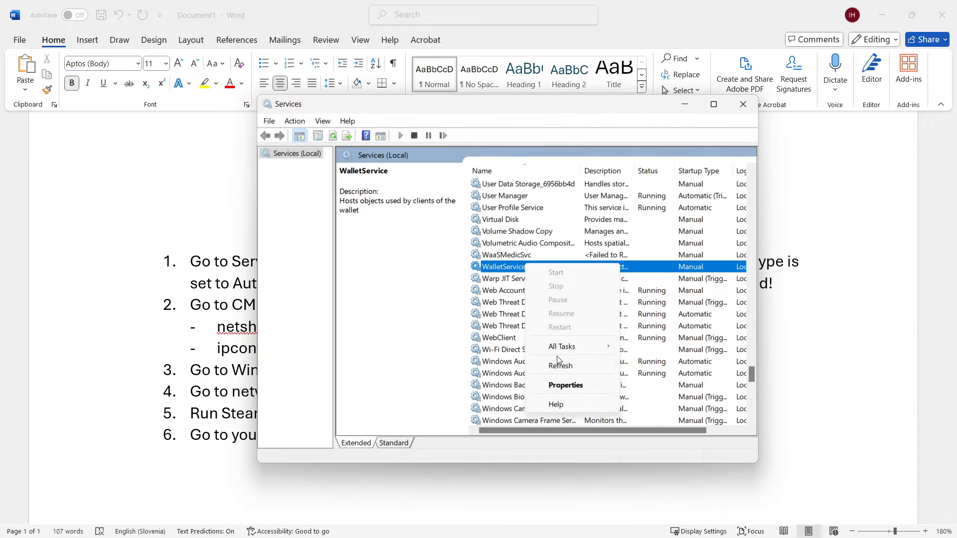
{"action": "left_click", "coordinate": [564, 385]}
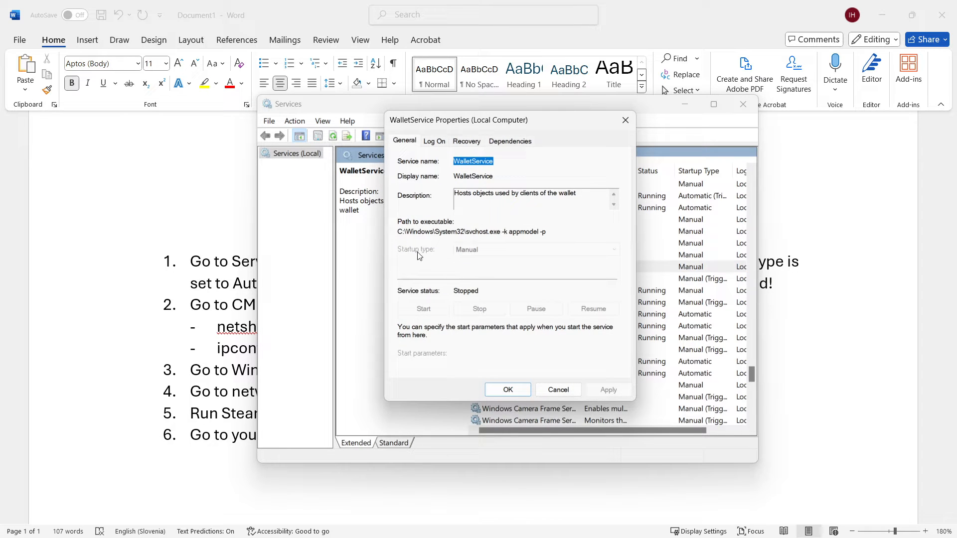
{"action": "mouse_move", "coordinate": [519, 242]}
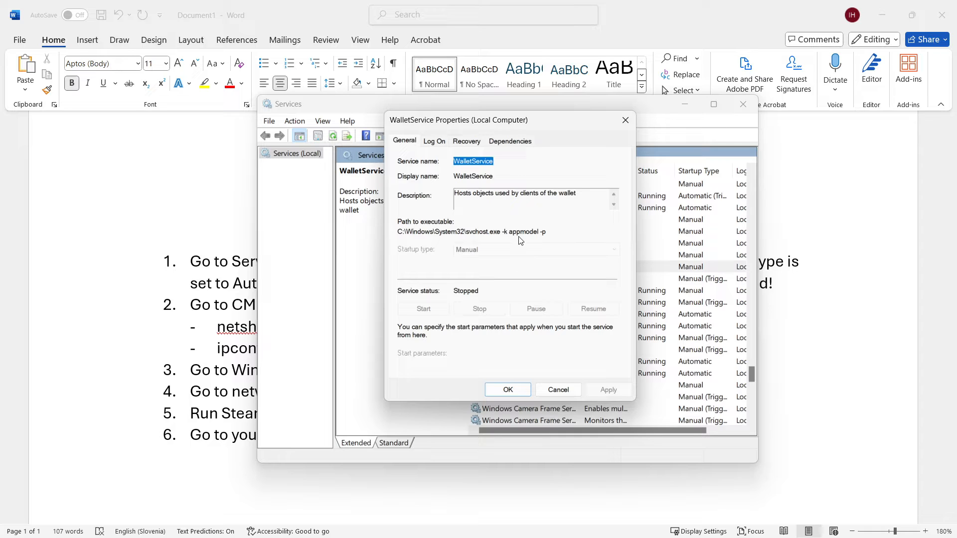
{"action": "mouse_move", "coordinate": [500, 255]}
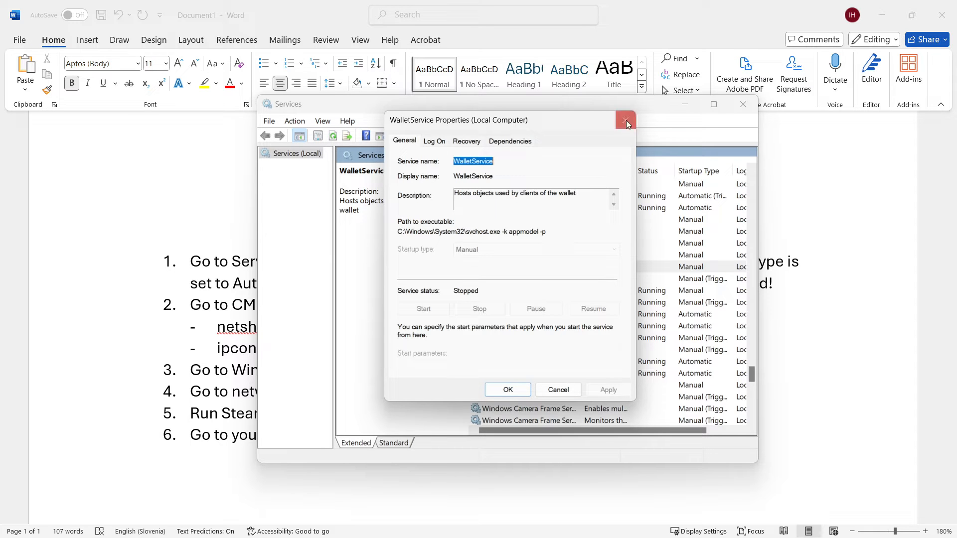
Recheck WalletService properties, close it, dismiss the open-dialogs error and leave Services.
{"action": "right_click", "coordinate": [503, 267]}
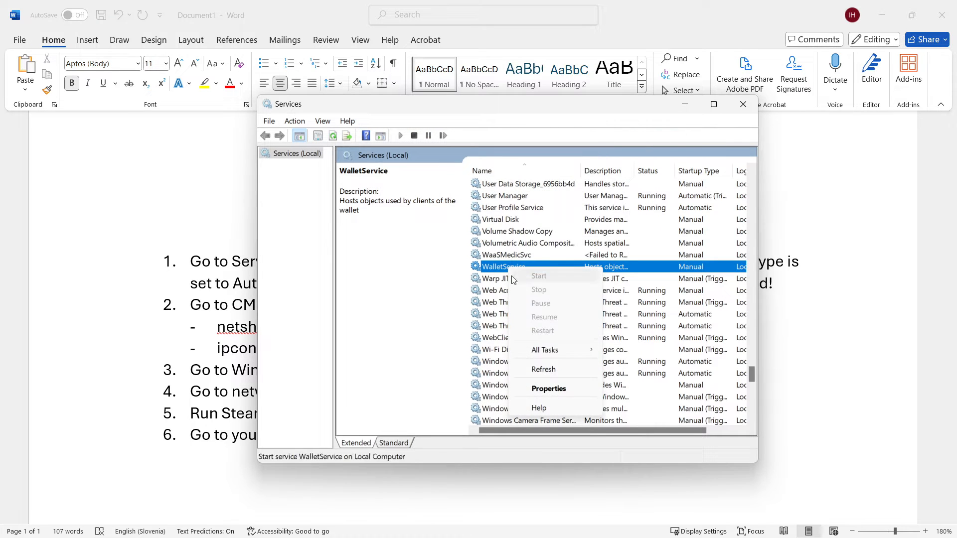
{"action": "left_click", "coordinate": [549, 388]}
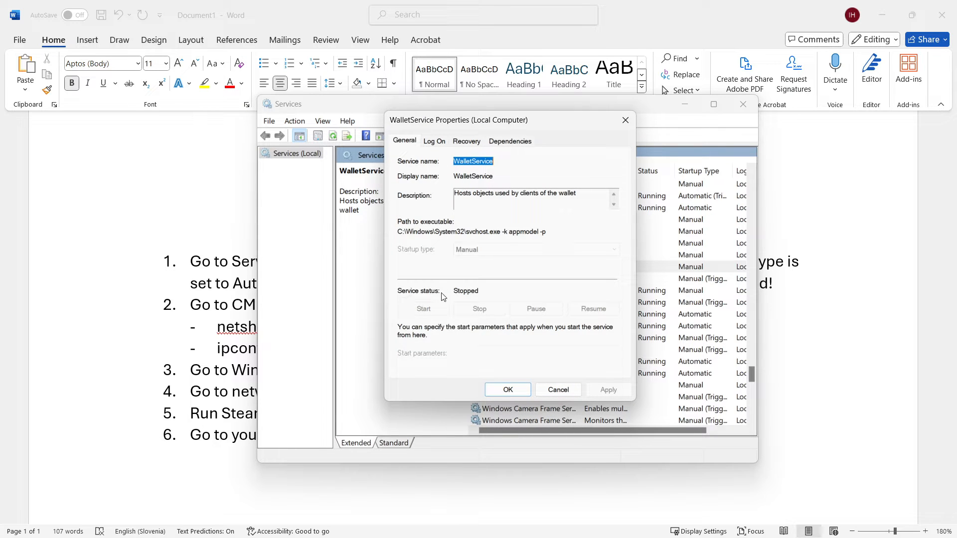
{"action": "mouse_move", "coordinate": [425, 317]}
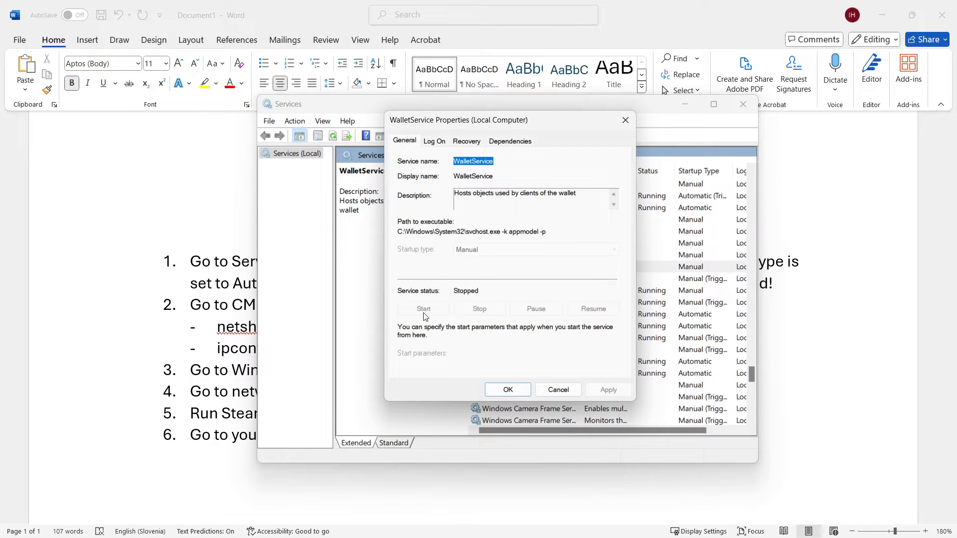
{"action": "mouse_move", "coordinate": [464, 298]}
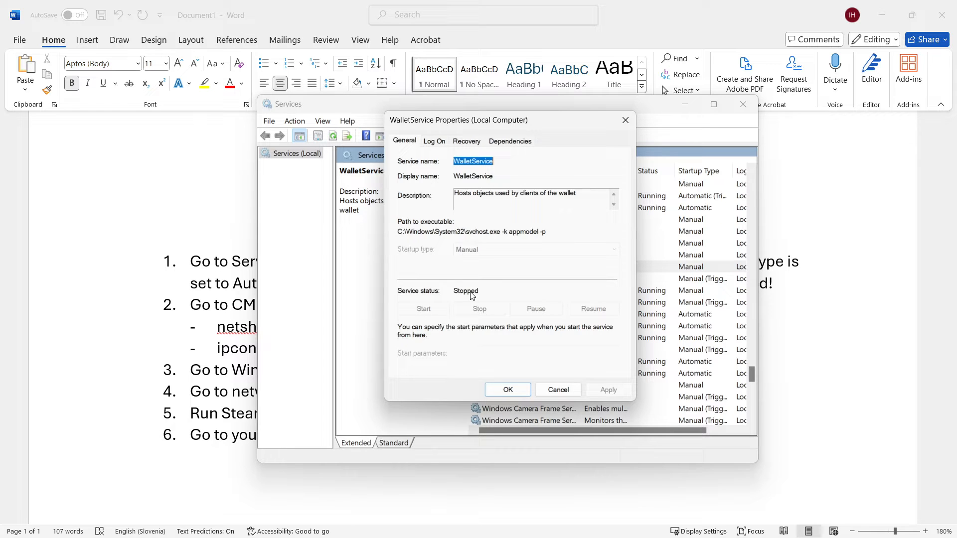
{"action": "mouse_move", "coordinate": [522, 385]}
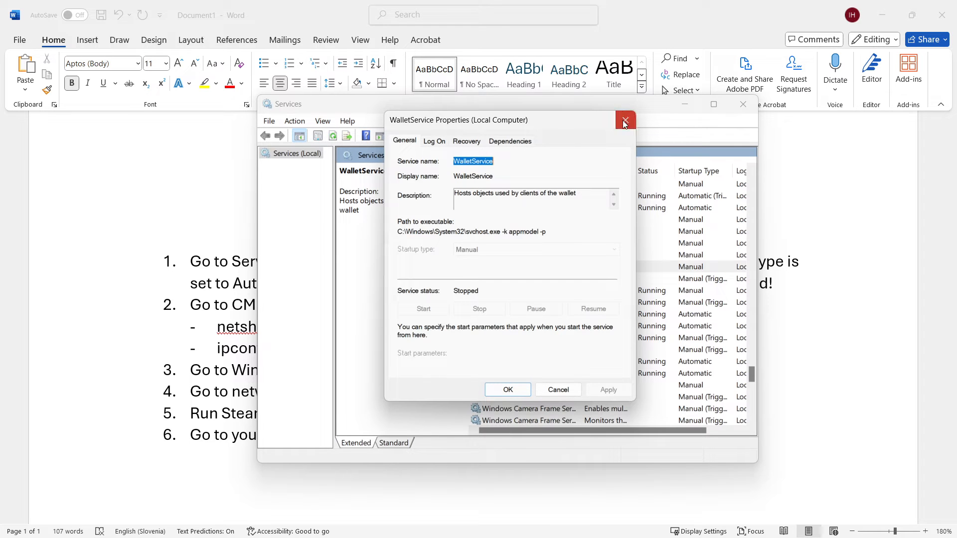
{"action": "left_click", "coordinate": [624, 121]}
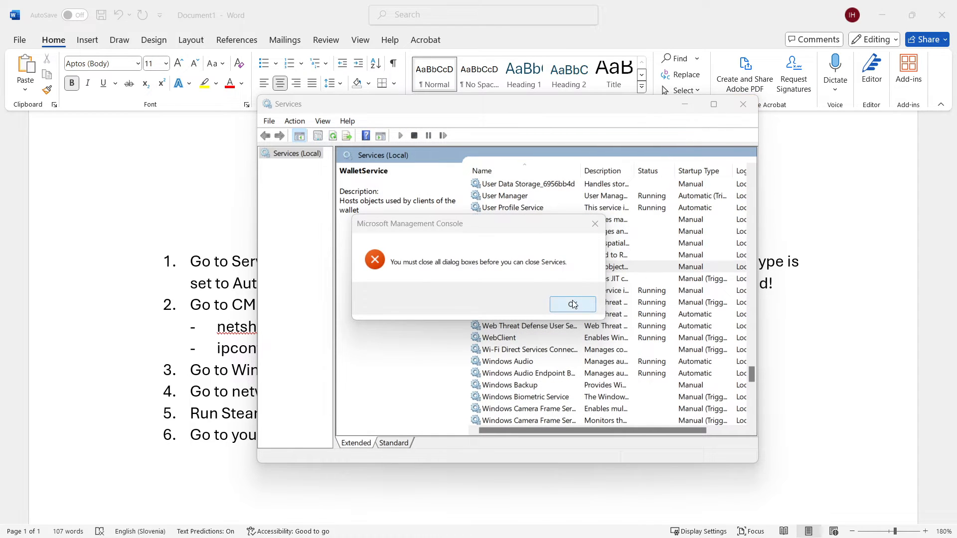
{"action": "left_click", "coordinate": [572, 304]}
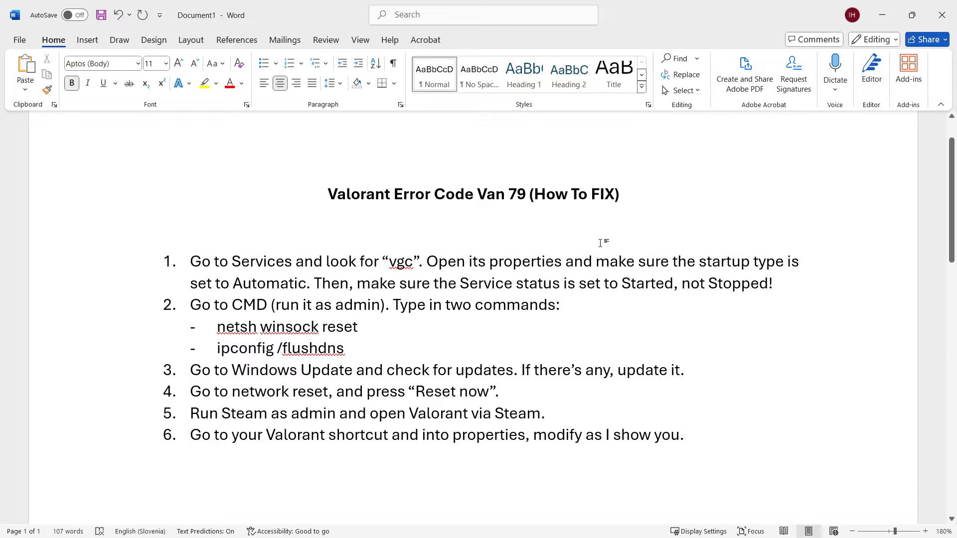
Search 'cmd' and launch Command Prompt as administrator over the Word fix list.
{"action": "left_click", "coordinate": [474, 227]}
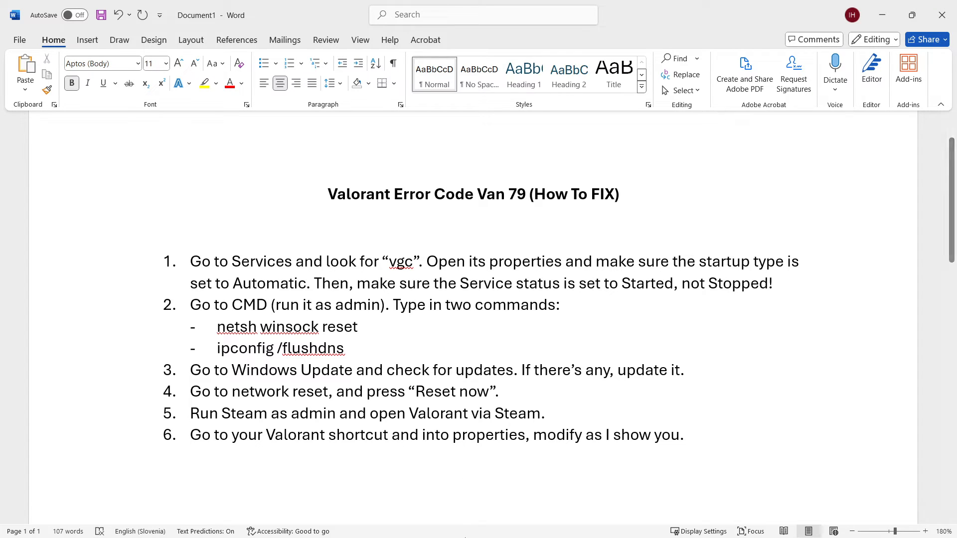
{"action": "left_click", "coordinate": [410, 523]}
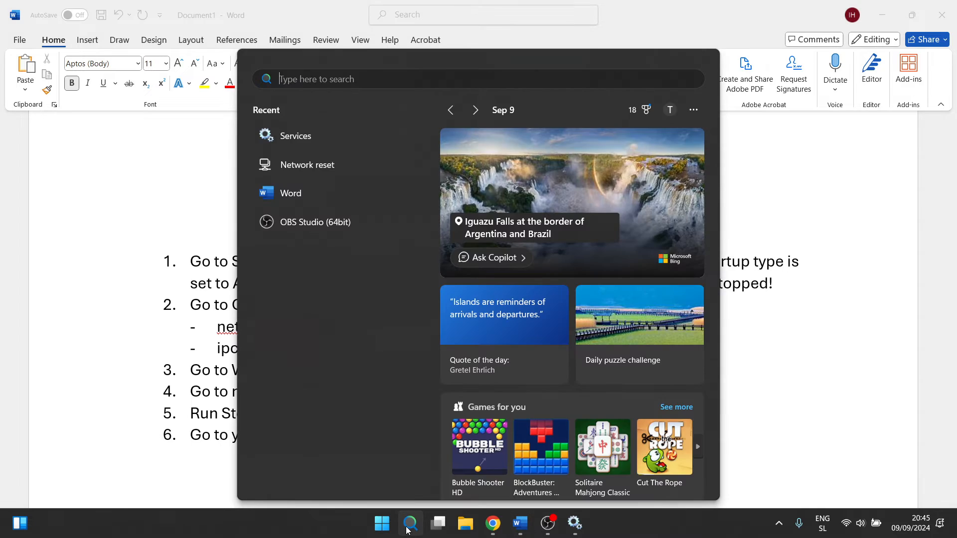
{"action": "type", "text": "cmd"}
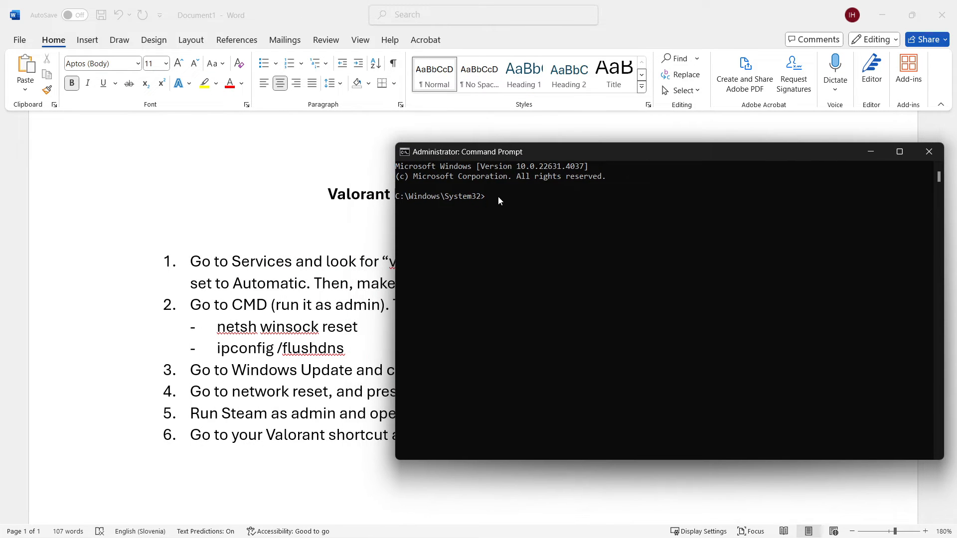
Run 'netsh winsock reset' in the administrator Command Prompt.
{"action": "left_click", "coordinate": [496, 196]}
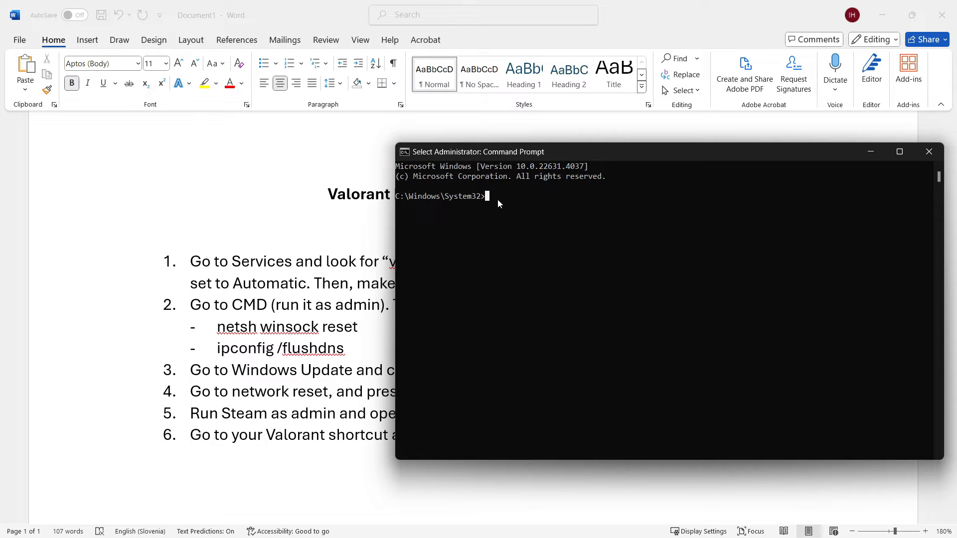
{"action": "mouse_move", "coordinate": [287, 340]}
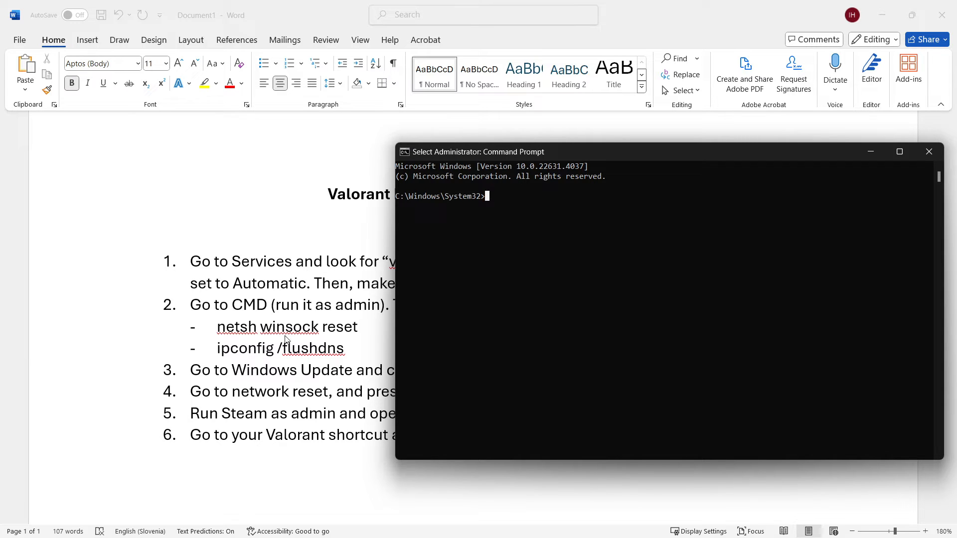
{"action": "left_click", "coordinate": [928, 152]}
{"action": "type", "text": "netsh winsock r"}
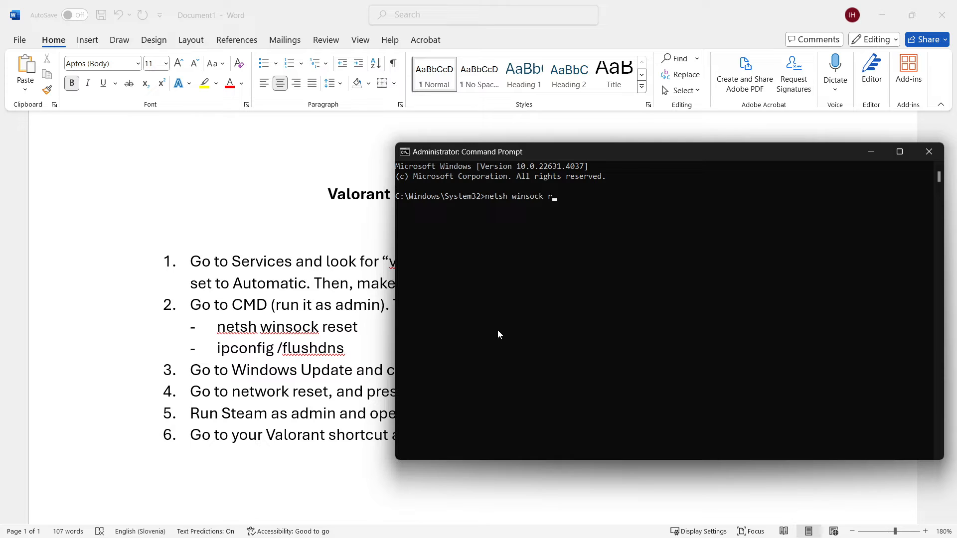
{"action": "type", "text": "eset"}
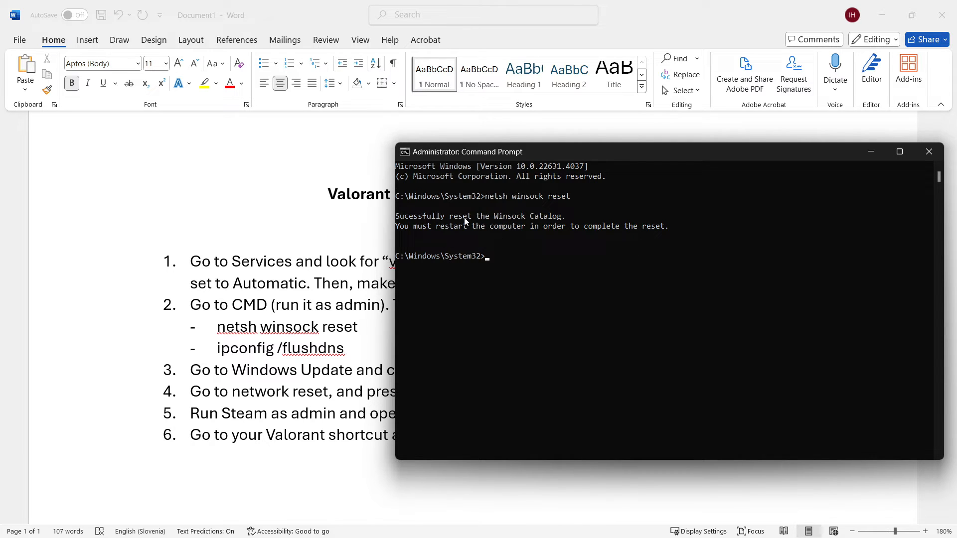
{"action": "mouse_move", "coordinate": [623, 234]}
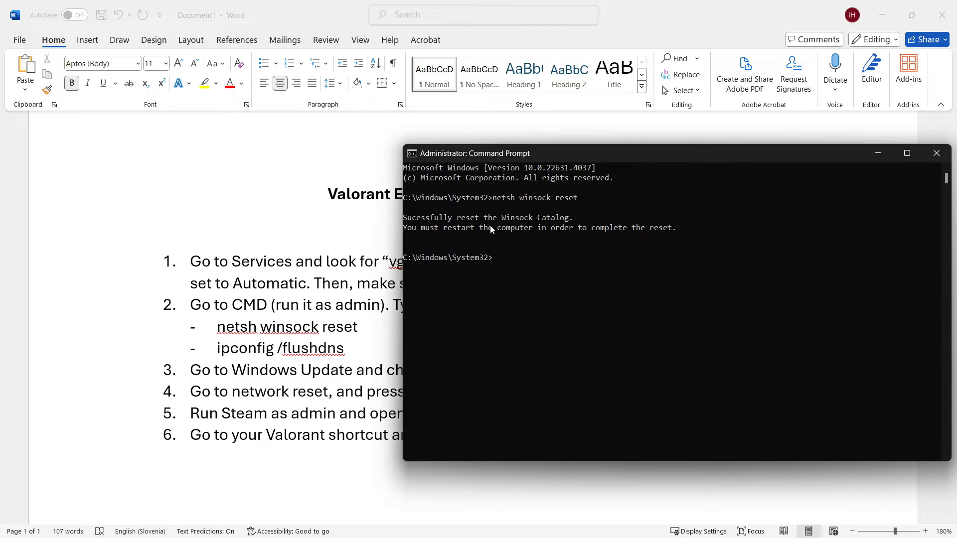
Run 'ipconfig /flushdns' to clear the DNS cache, then close the Command Prompt.
{"action": "type", "text": "ipconfig"}
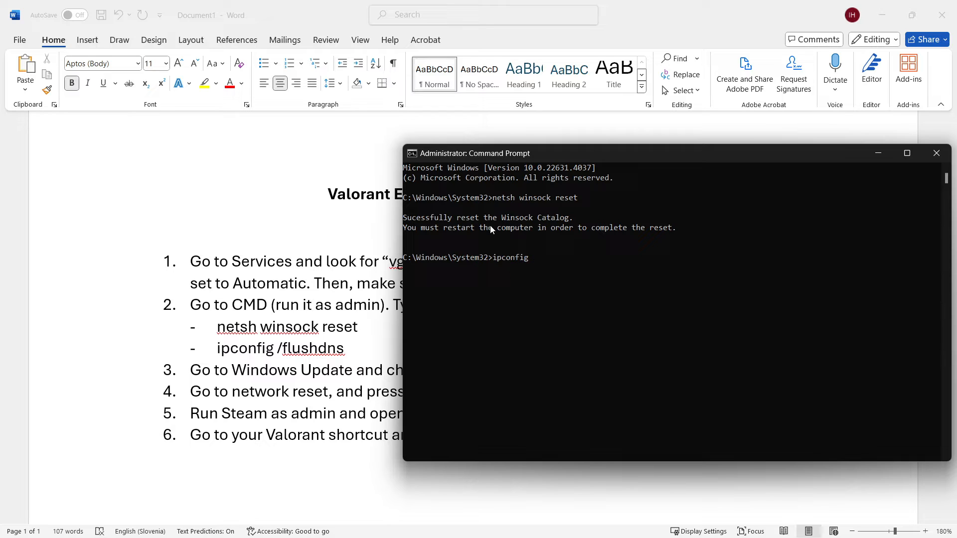
{"action": "type", "text": "/flushdns"}
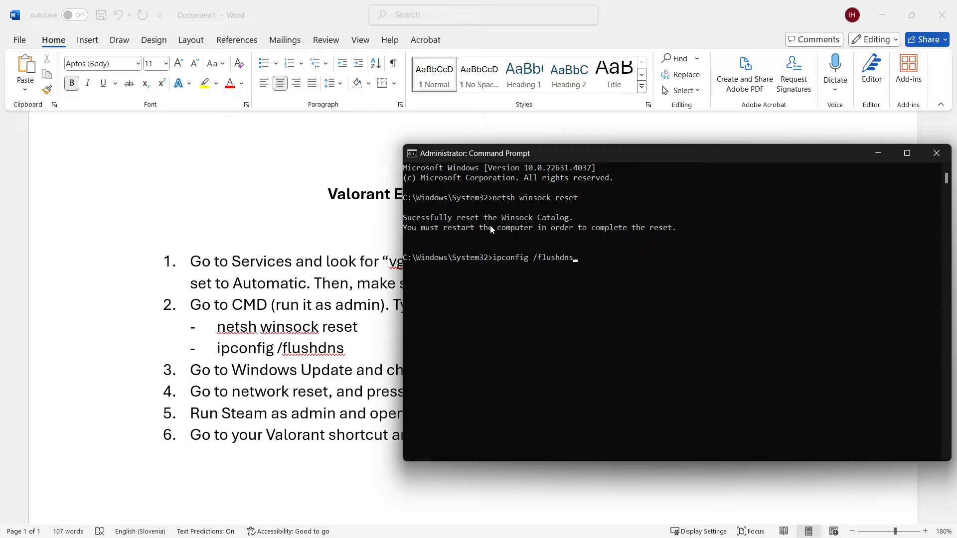
{"action": "key", "text": "enter"}
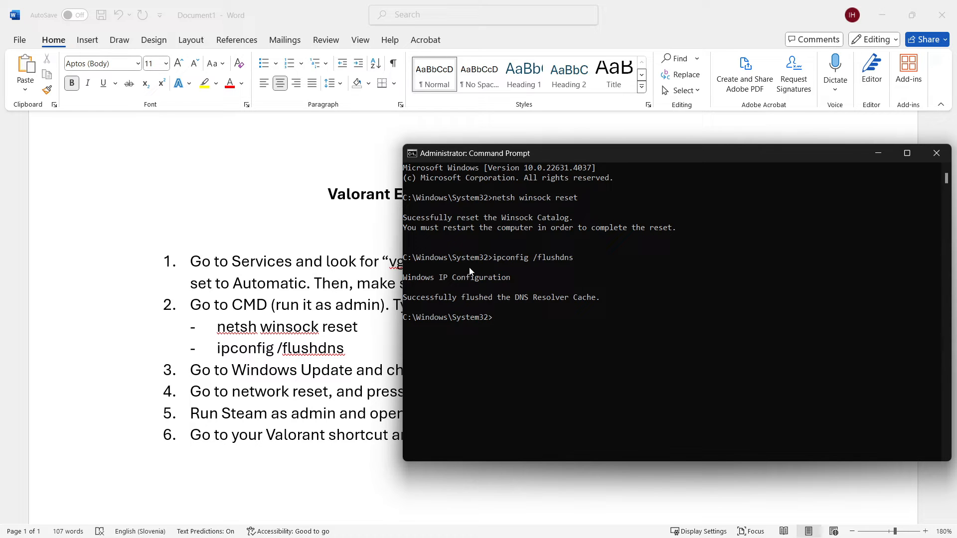
{"action": "mouse_move", "coordinate": [529, 286]}
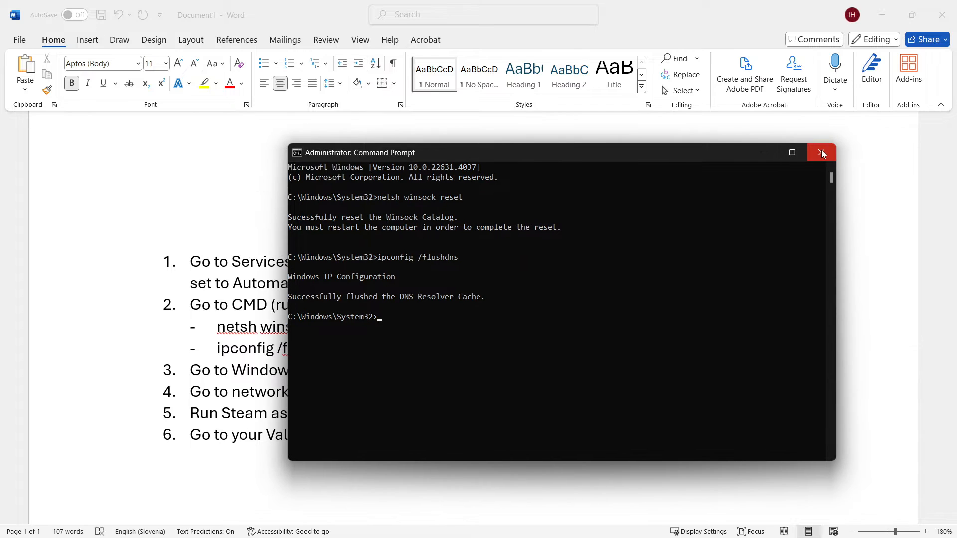
{"action": "left_click", "coordinate": [823, 153]}
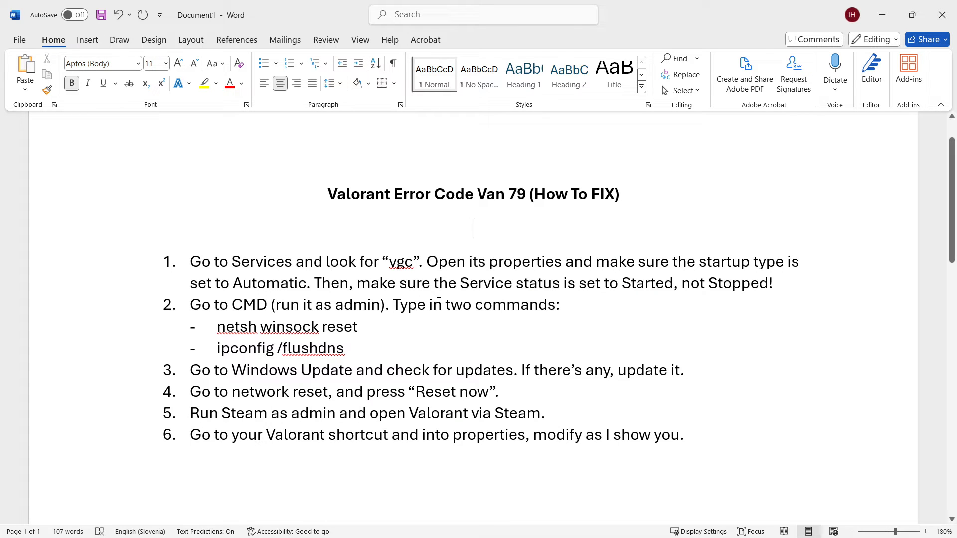
{"action": "mouse_move", "coordinate": [348, 309]}
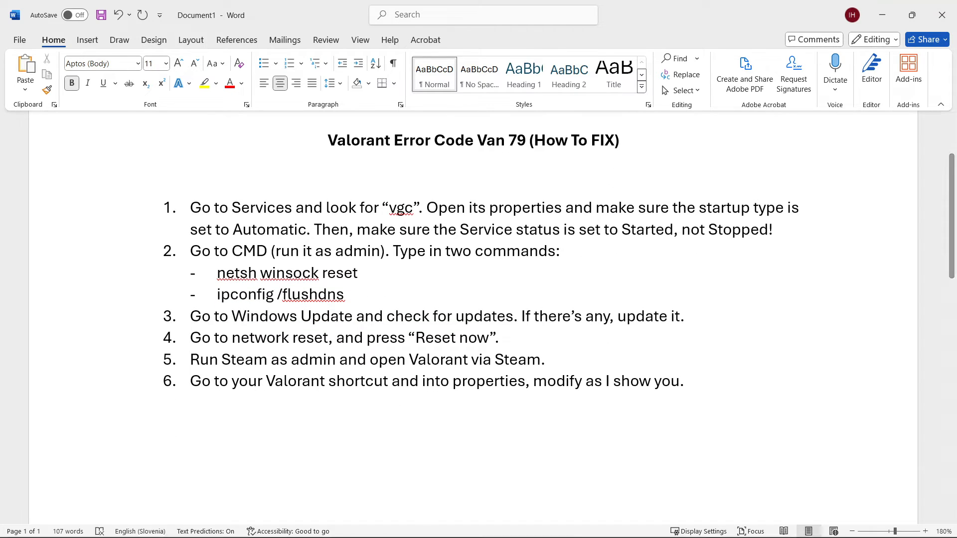
Search 'update' and open the Check for updates system settings.
{"action": "left_click", "coordinate": [411, 523]}
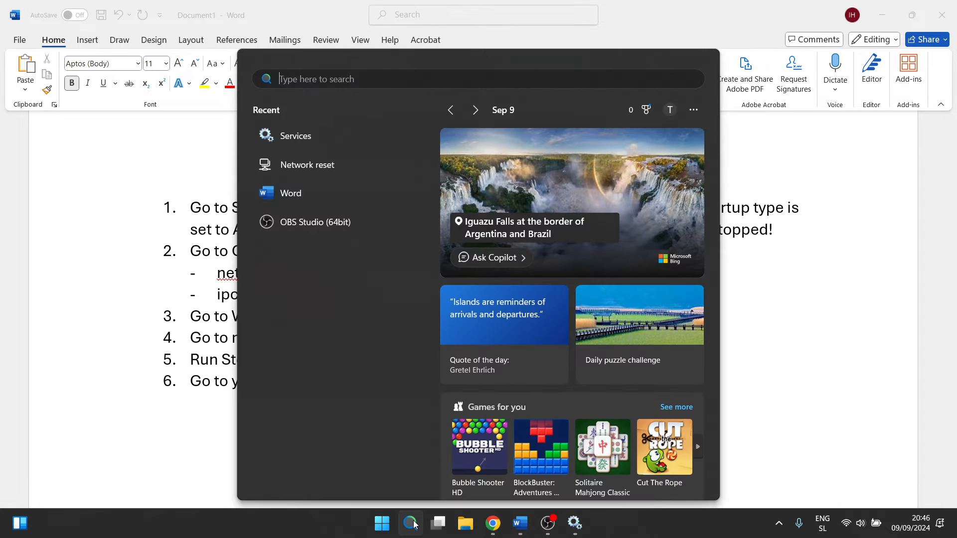
{"action": "type", "text": "u"}
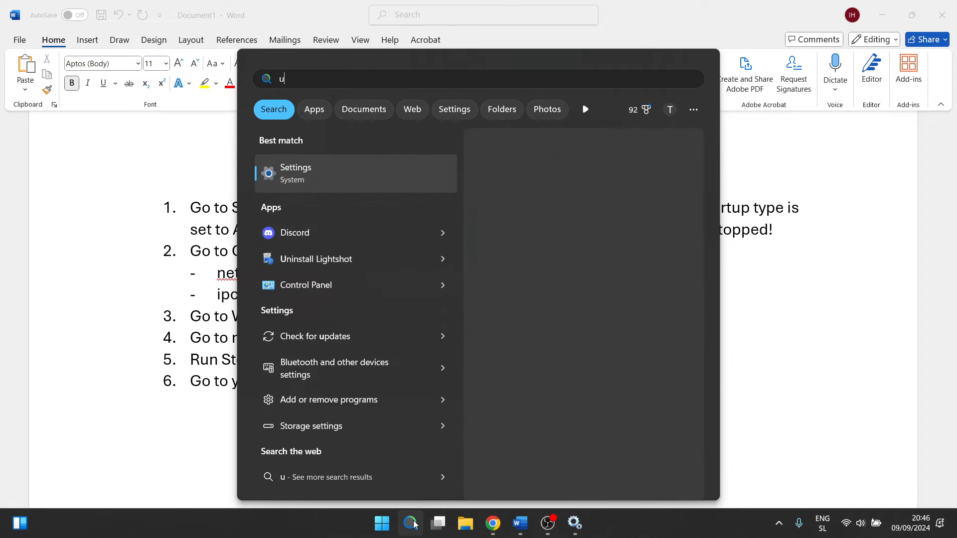
{"action": "type", "text": "pdate"}
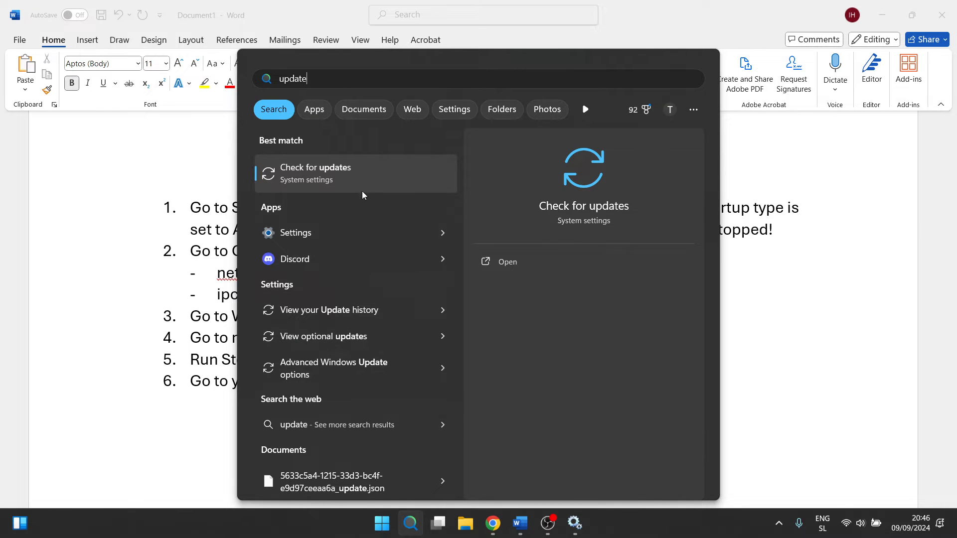
{"action": "left_click", "coordinate": [315, 172]}
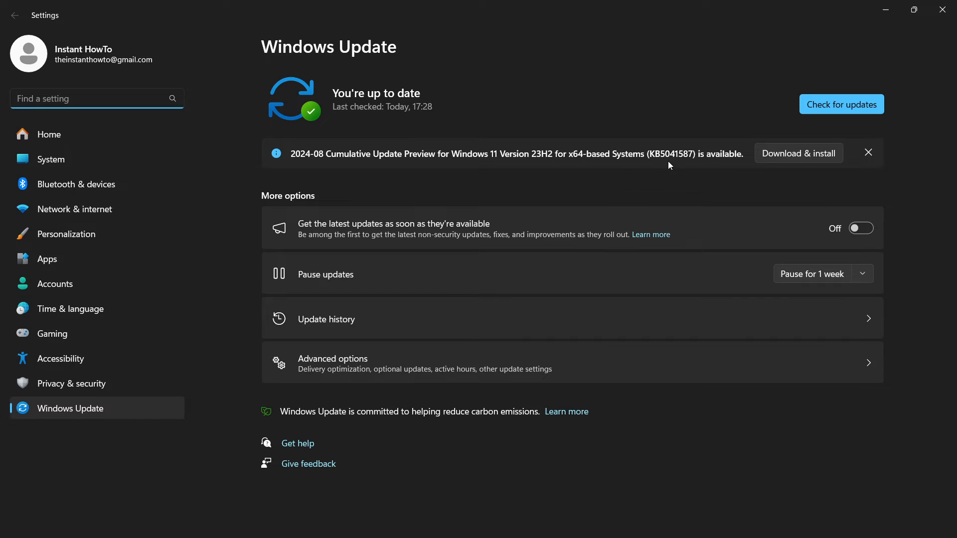
Start a fresh Windows Update check confirming the PC is up to date.
{"action": "left_click", "coordinate": [842, 104]}
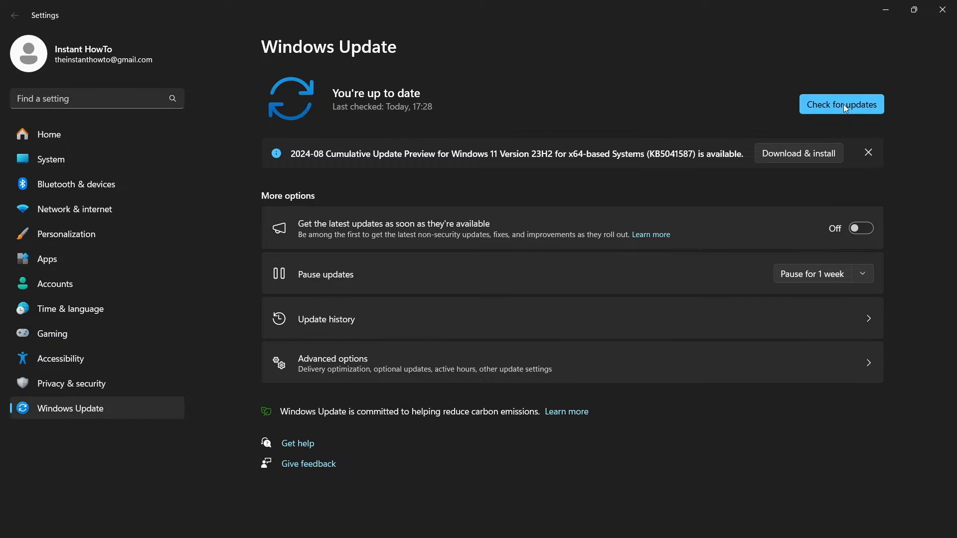
{"action": "left_click", "coordinate": [841, 104]}
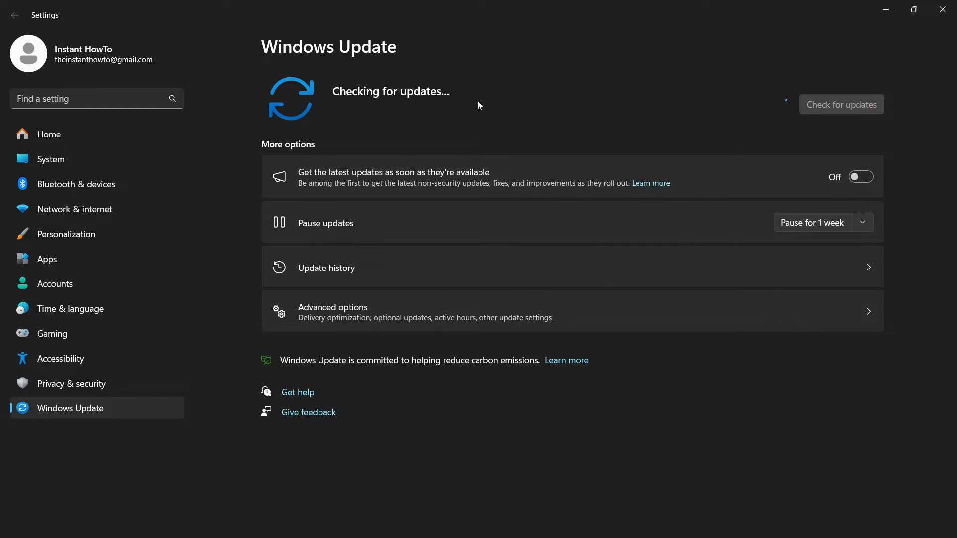
{"action": "mouse_move", "coordinate": [762, 151]}
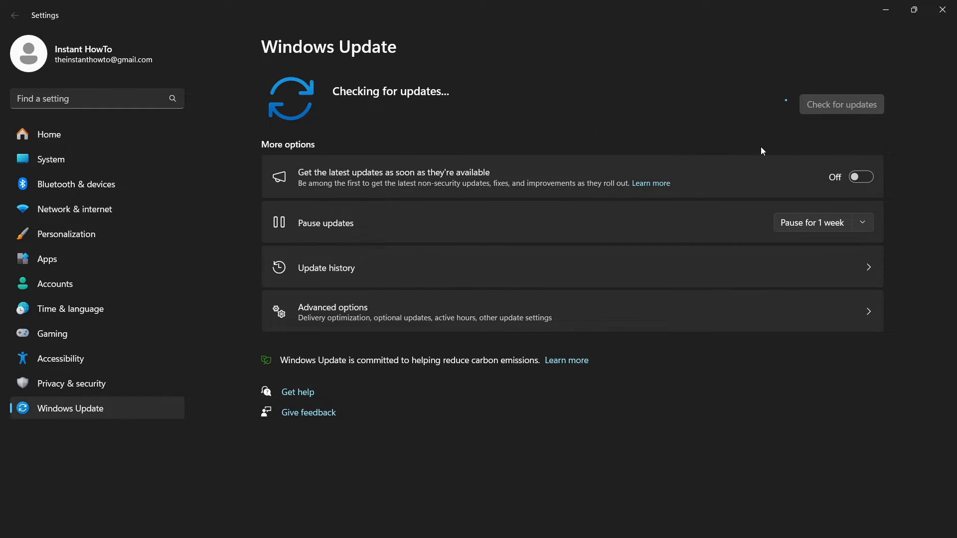
{"action": "mouse_move", "coordinate": [721, 147]}
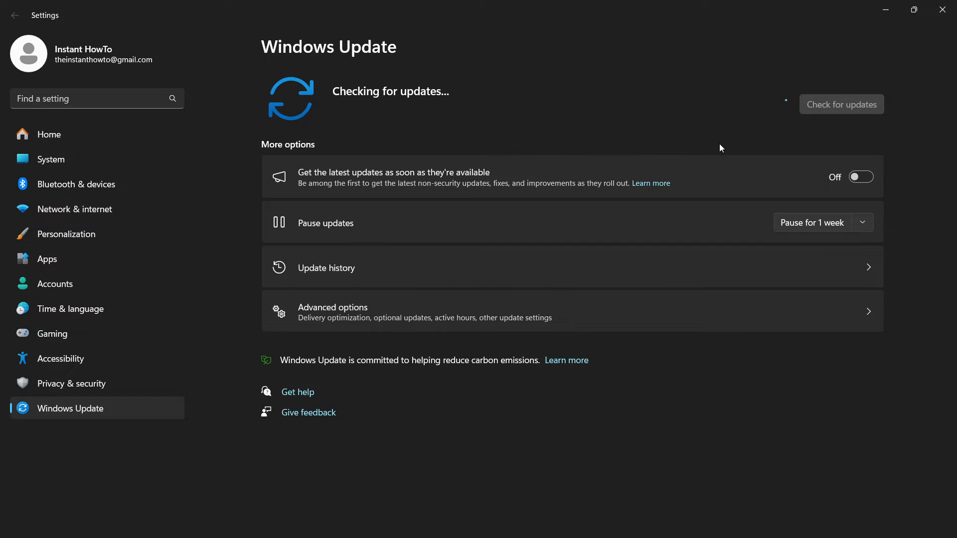
{"action": "mouse_move", "coordinate": [692, 147]}
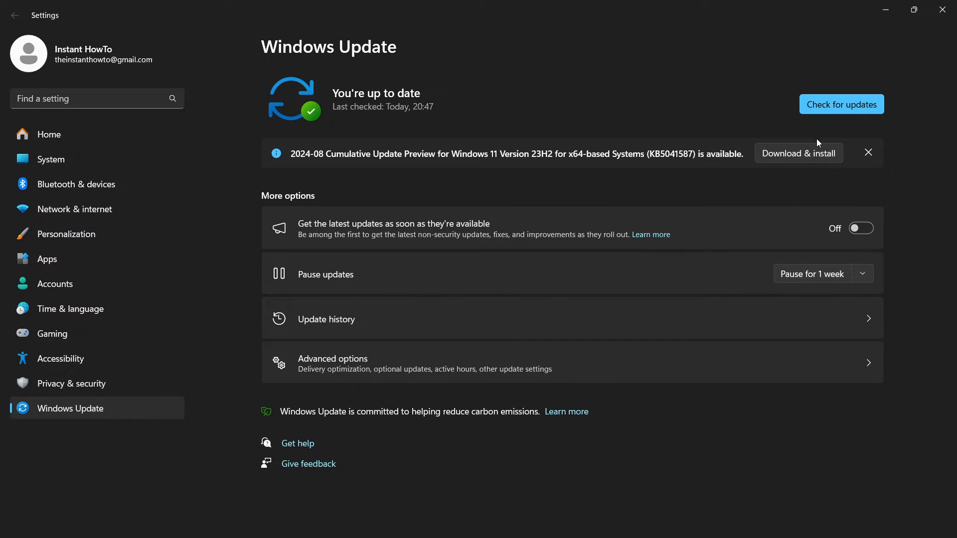
{"action": "mouse_move", "coordinate": [831, 123]}
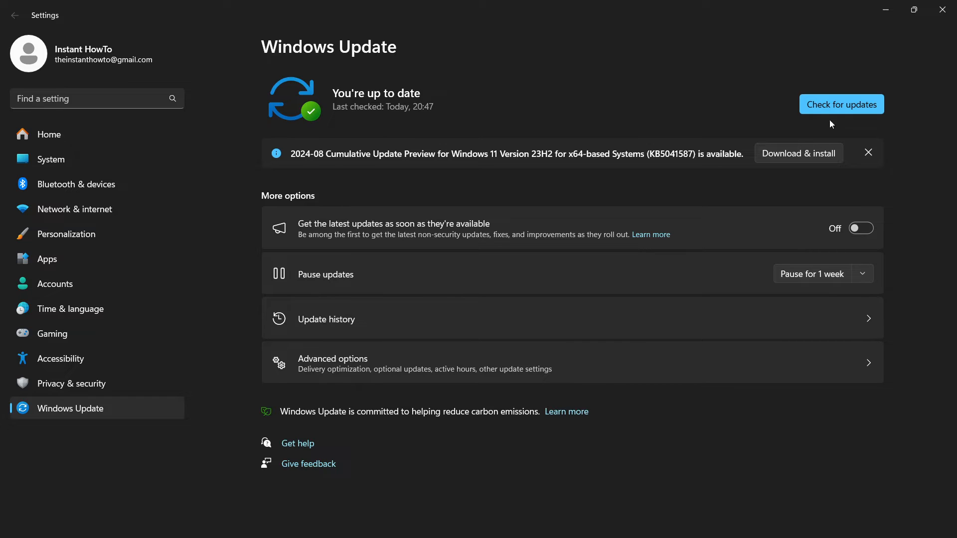
{"action": "mouse_move", "coordinate": [945, 11]}
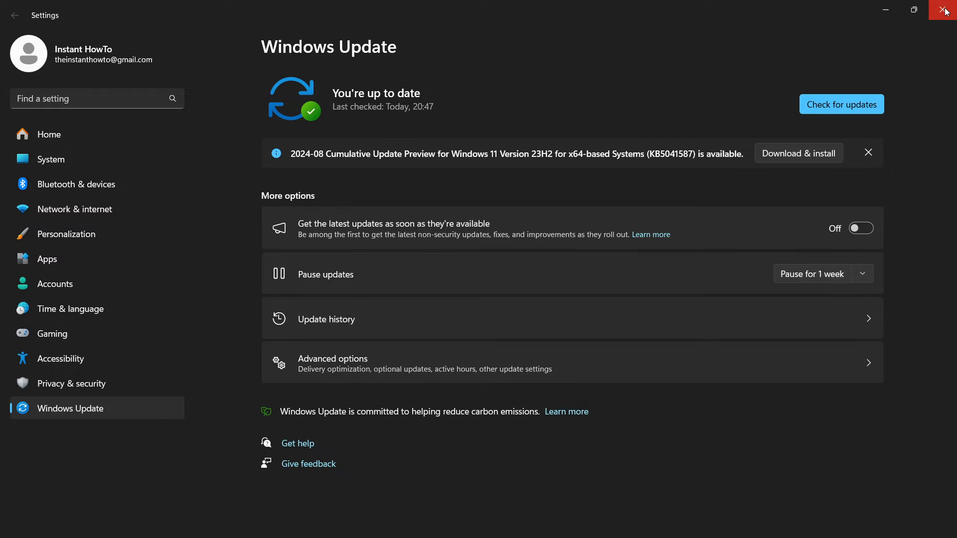
Close Windows Update and open the Network reset settings page from search.
{"action": "left_click", "coordinate": [946, 11]}
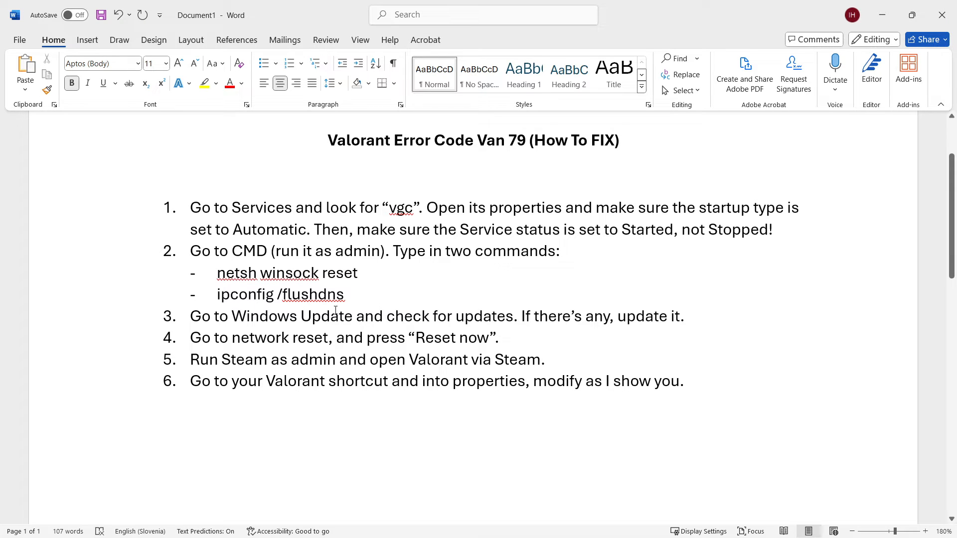
{"action": "mouse_move", "coordinate": [391, 336]}
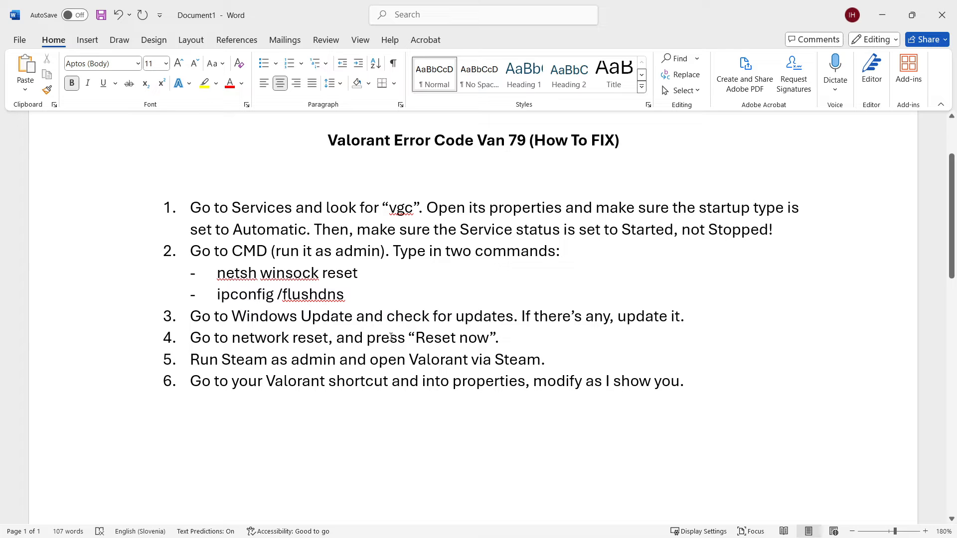
{"action": "left_click", "coordinate": [410, 523]}
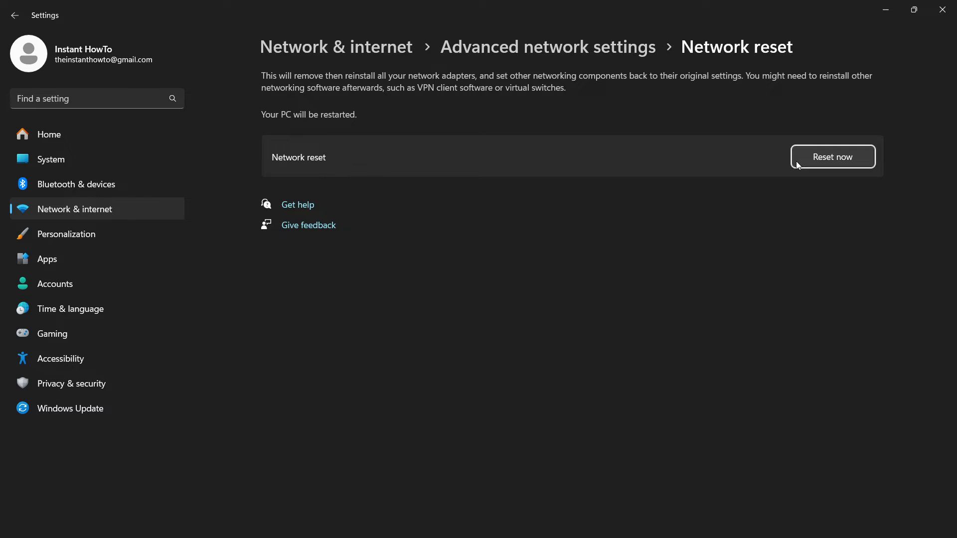
{"action": "mouse_move", "coordinate": [632, 88]}
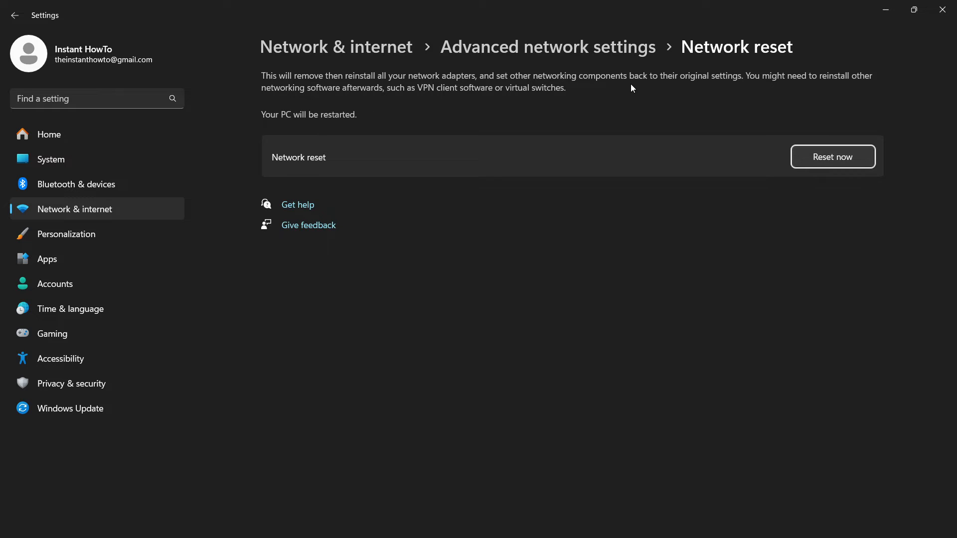
{"action": "mouse_move", "coordinate": [829, 152]}
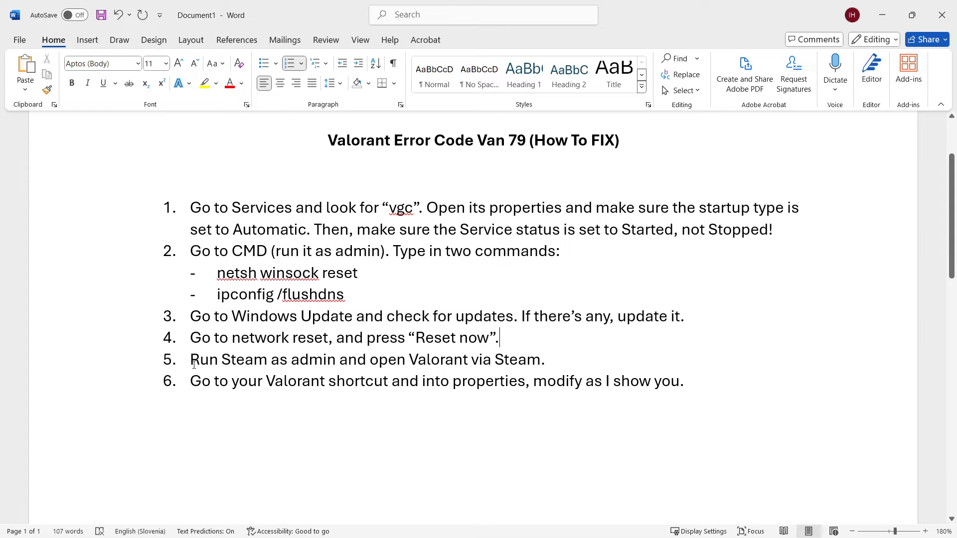
{"action": "mouse_move", "coordinate": [345, 360]}
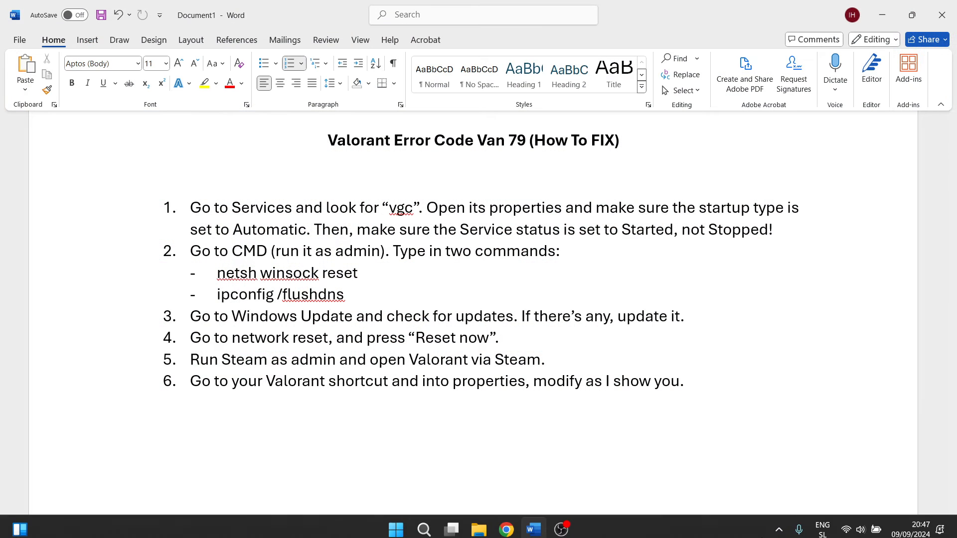
From the system tray overflow, exit the running Steam client completely.
{"action": "left_click", "coordinate": [780, 524]}
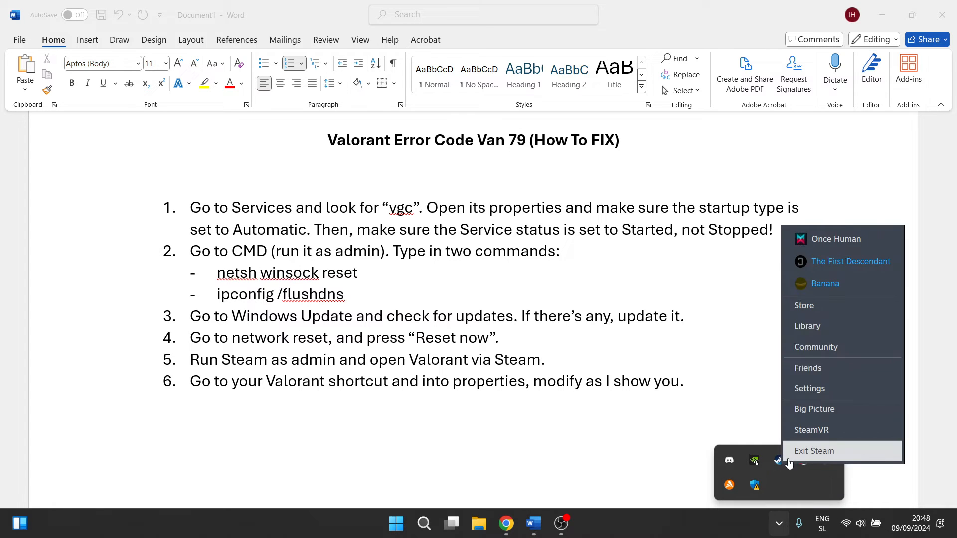
{"action": "left_click", "coordinate": [814, 451]}
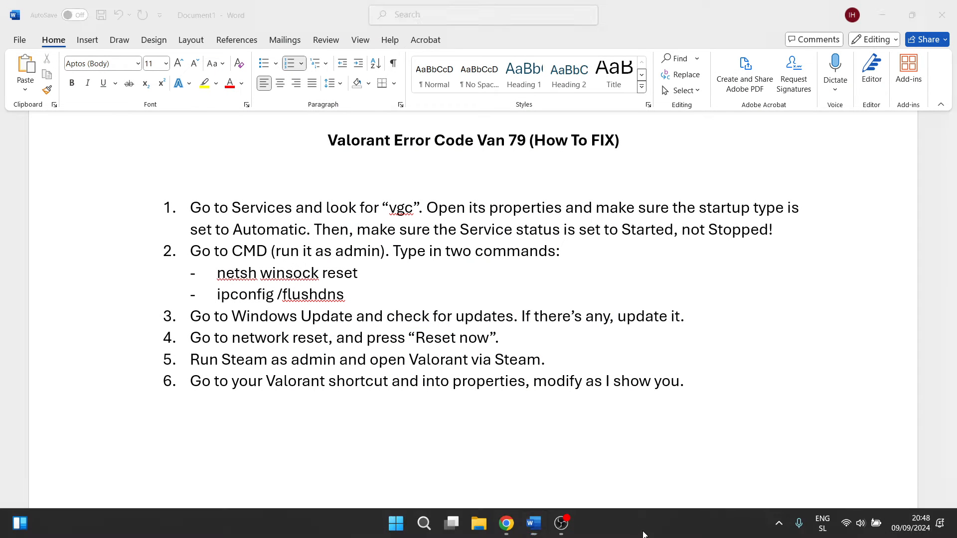
Launch Task Manager from the taskbar, search 'steam' to confirm no Steam processes run, then close it.
{"action": "right_click", "coordinate": [641, 533]}
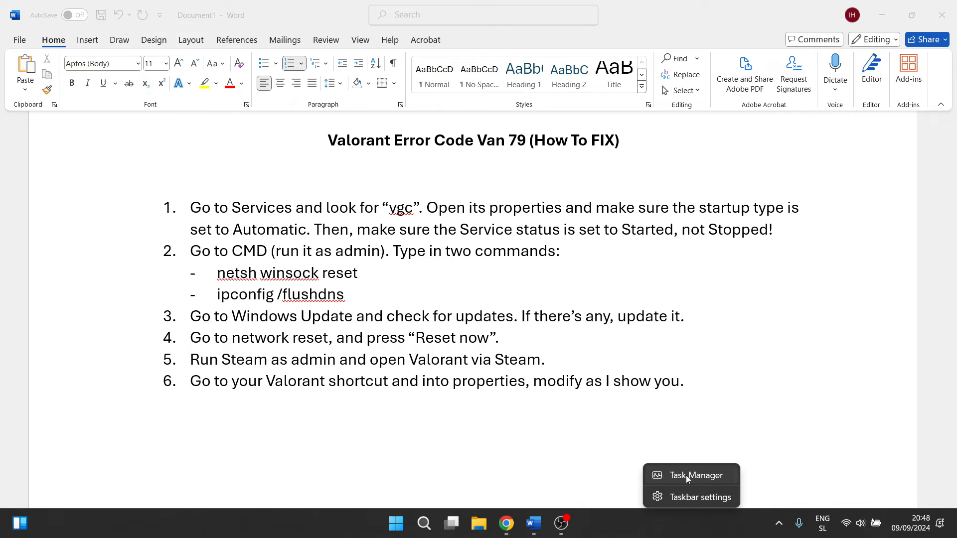
{"action": "left_click", "coordinate": [697, 475]}
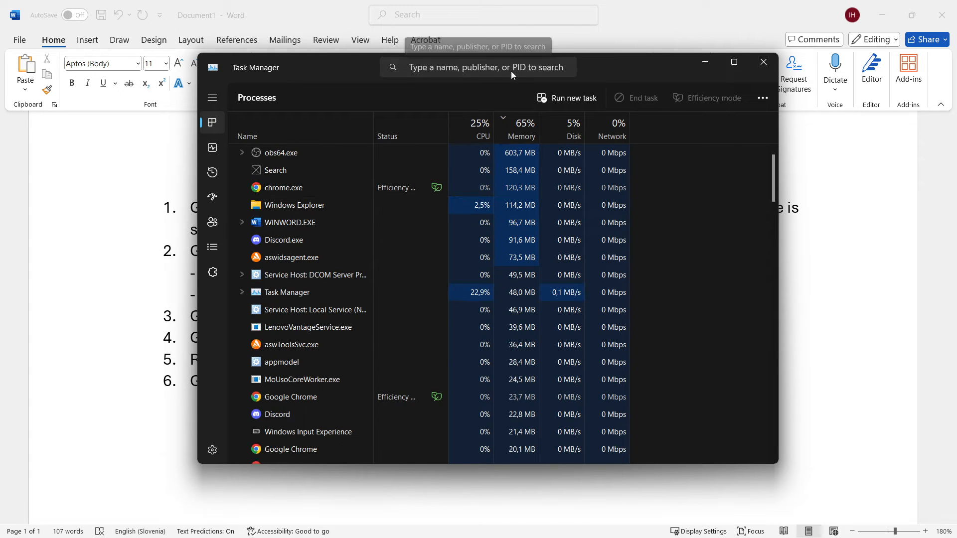
{"action": "type", "text": "steam"}
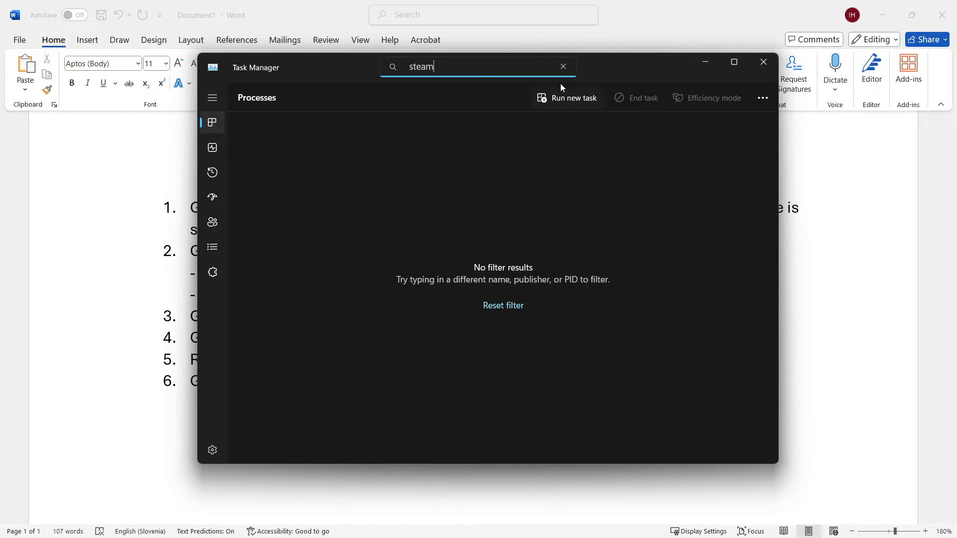
{"action": "left_click", "coordinate": [562, 67]}
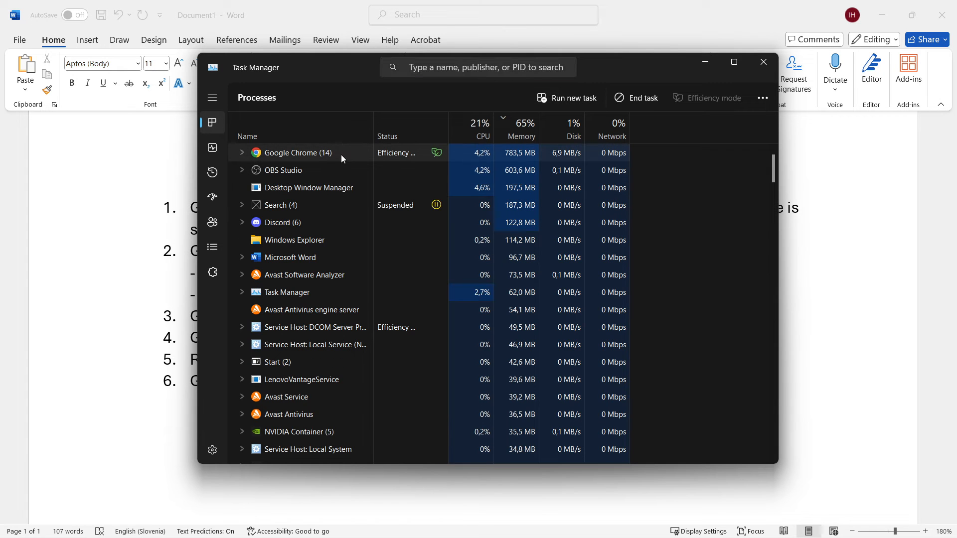
{"action": "mouse_move", "coordinate": [642, 98]}
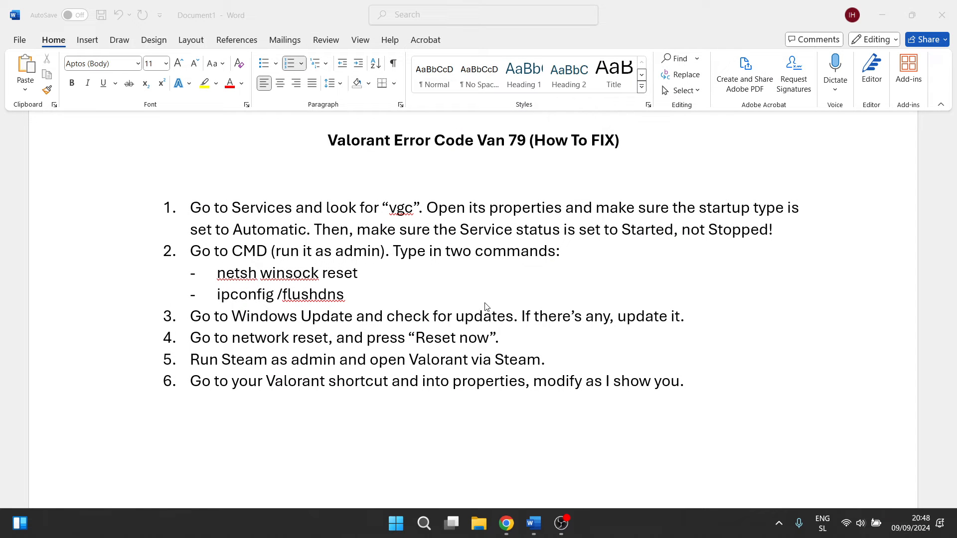
Search 'steam' and launch Steam to its game Library.
{"action": "left_click", "coordinate": [423, 524]}
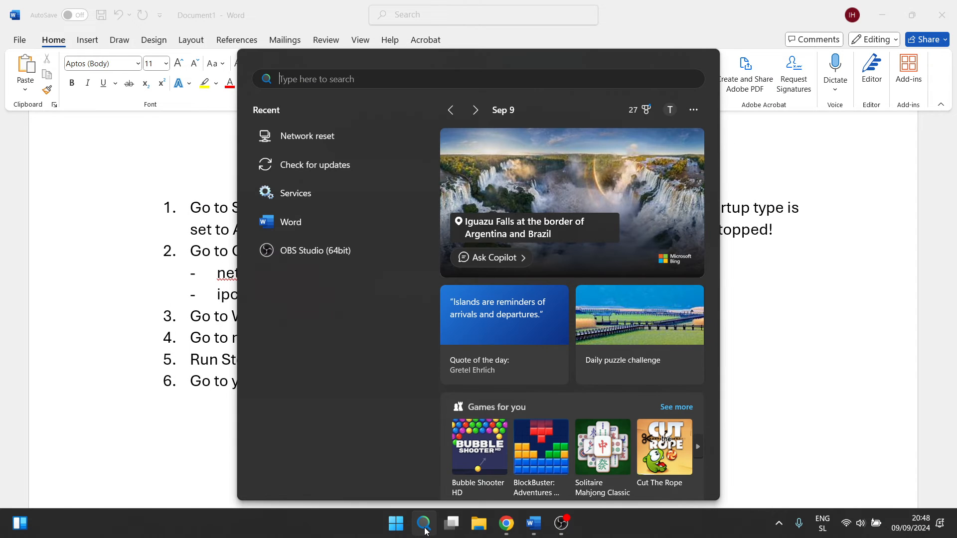
{"action": "type", "text": "steam"}
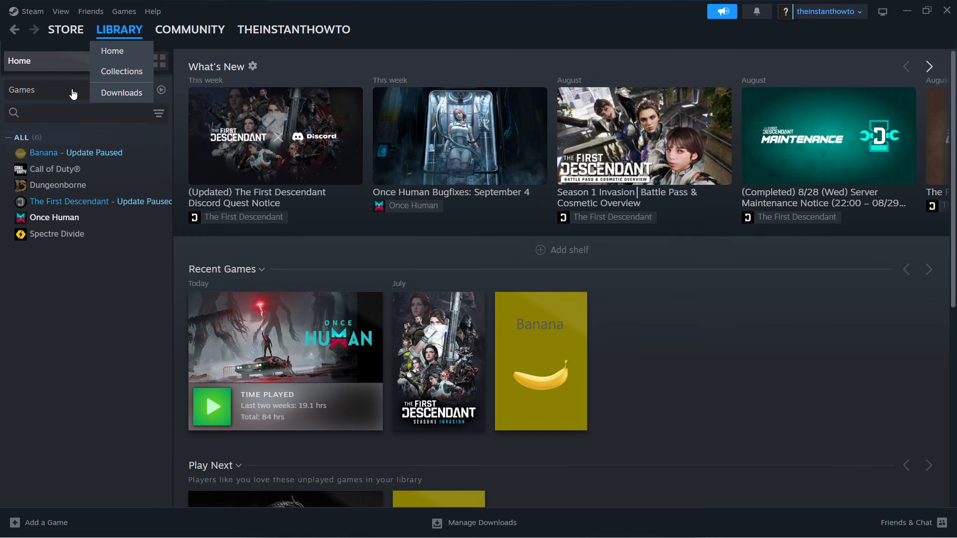
Show the Once Human game page in the Steam Library.
{"action": "left_click", "coordinate": [54, 217]}
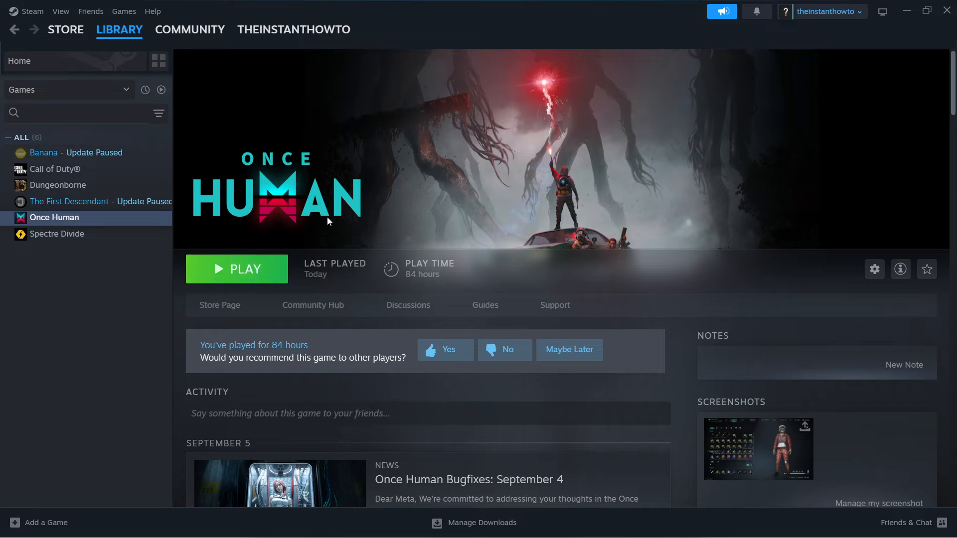
{"action": "mouse_move", "coordinate": [241, 232]}
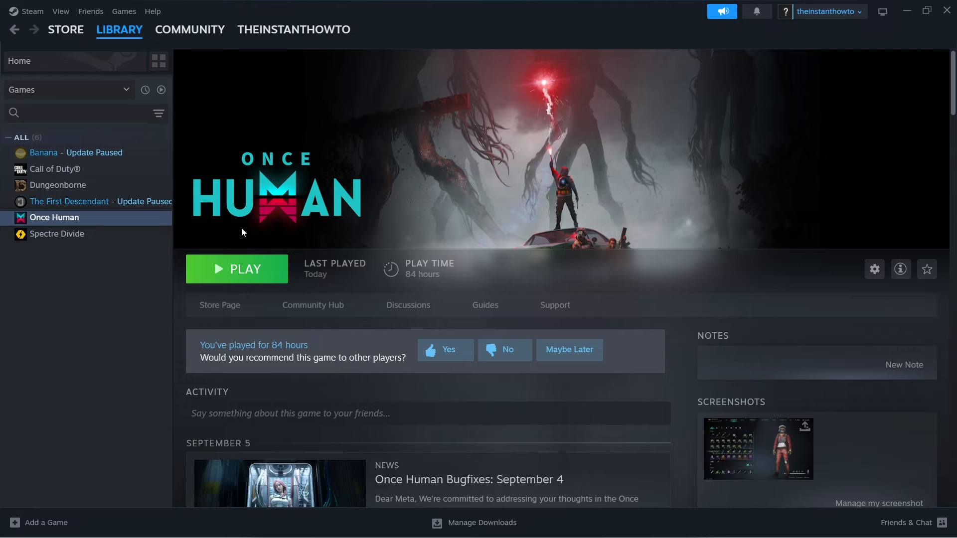
{"action": "mouse_move", "coordinate": [248, 243]}
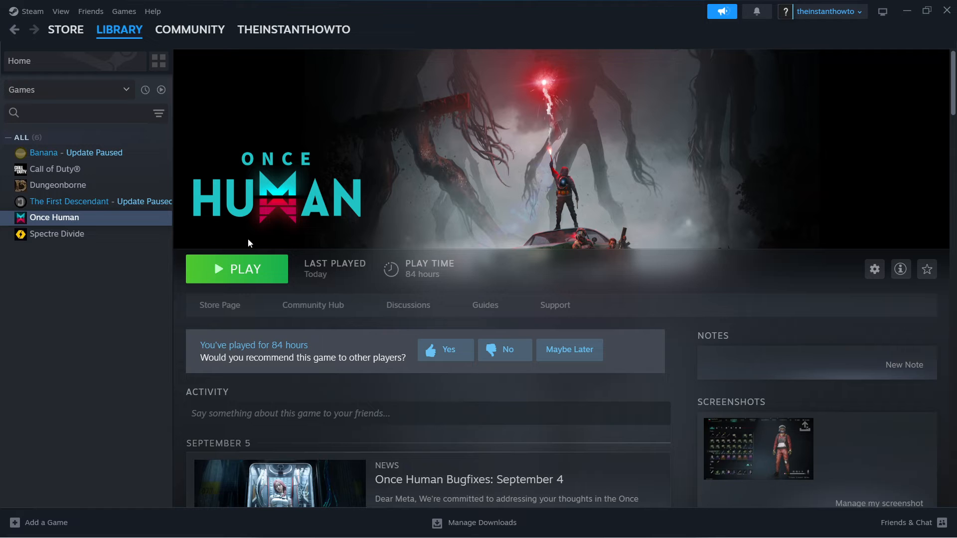
{"action": "mouse_move", "coordinate": [946, 11]}
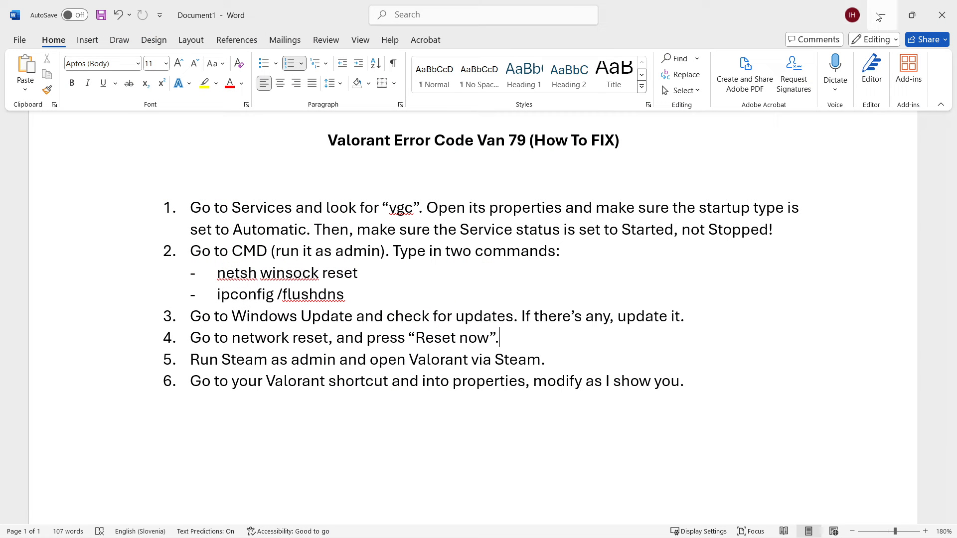
Minimize the Word fix list and bring Steam back on the Once Human page.
{"action": "left_click", "coordinate": [911, 15]}
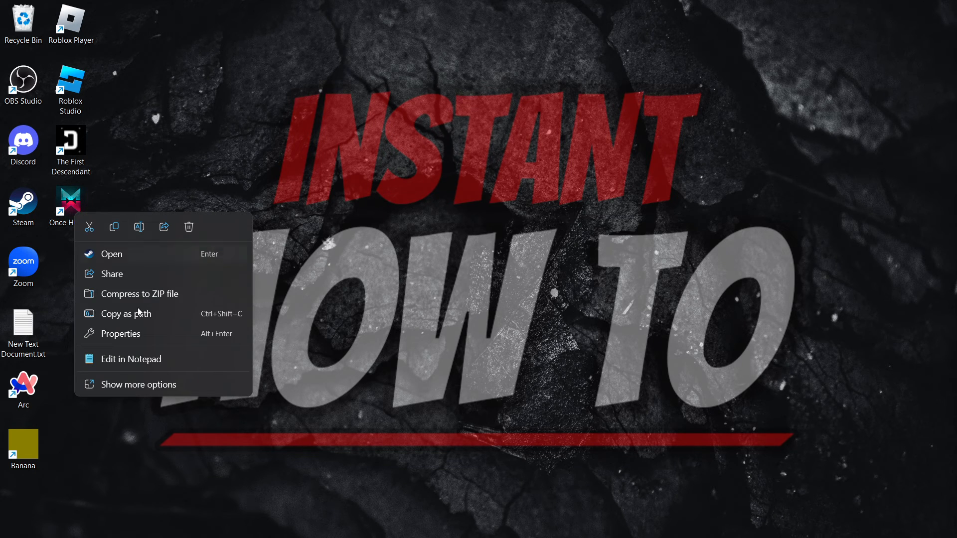
{"action": "left_click", "coordinate": [120, 334]}
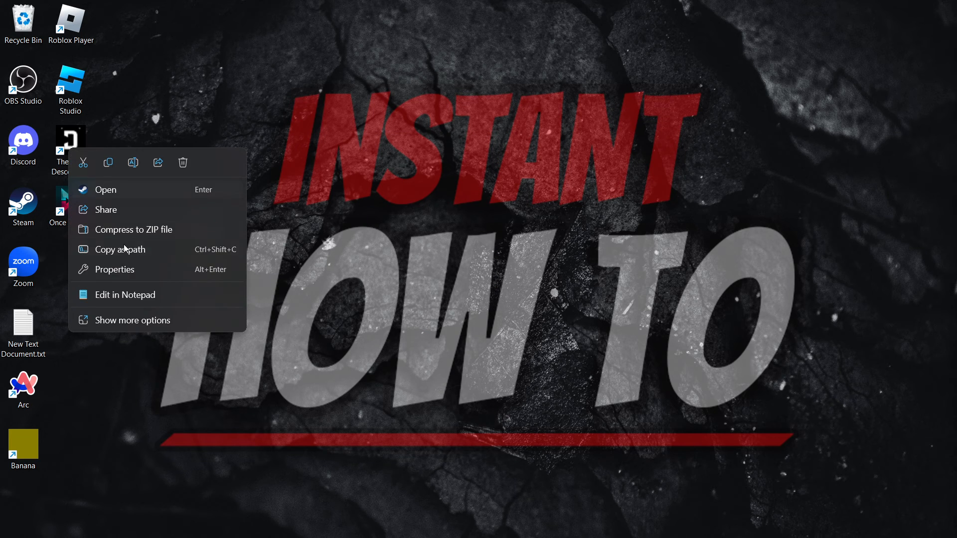
{"action": "left_click", "coordinate": [114, 269]}
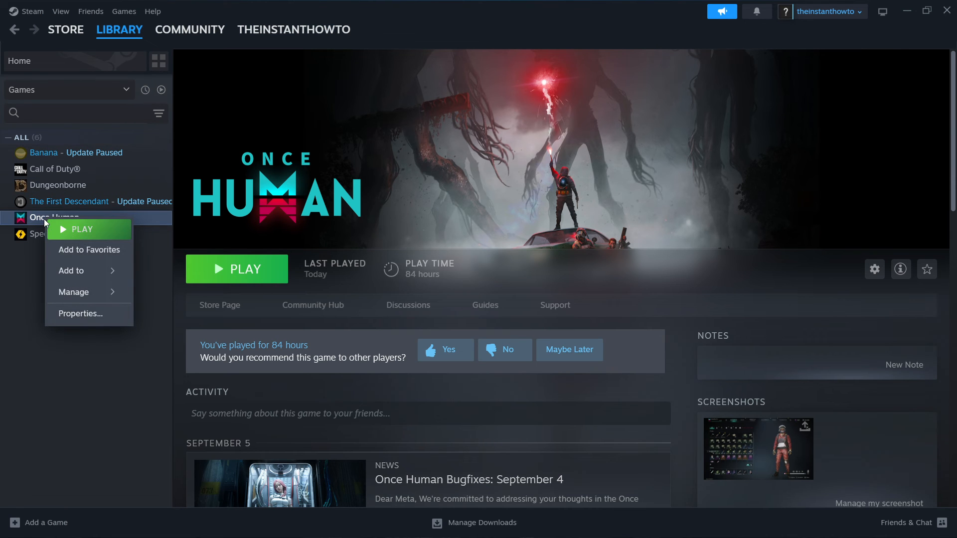
Browse Once Human's installed files from its Steam Properties into File Explorer.
{"action": "left_click", "coordinate": [118, 292]}
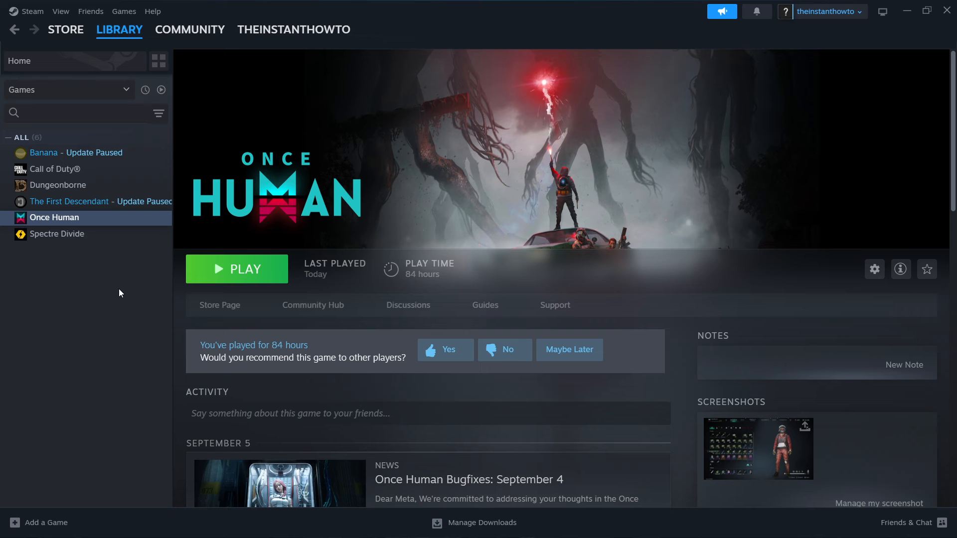
{"action": "mouse_move", "coordinate": [350, 199]}
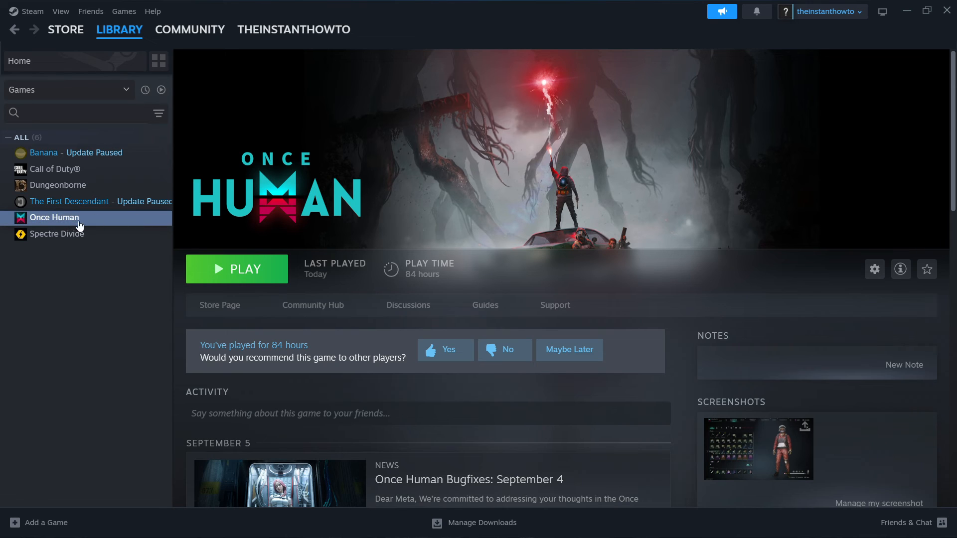
{"action": "mouse_move", "coordinate": [58, 219]}
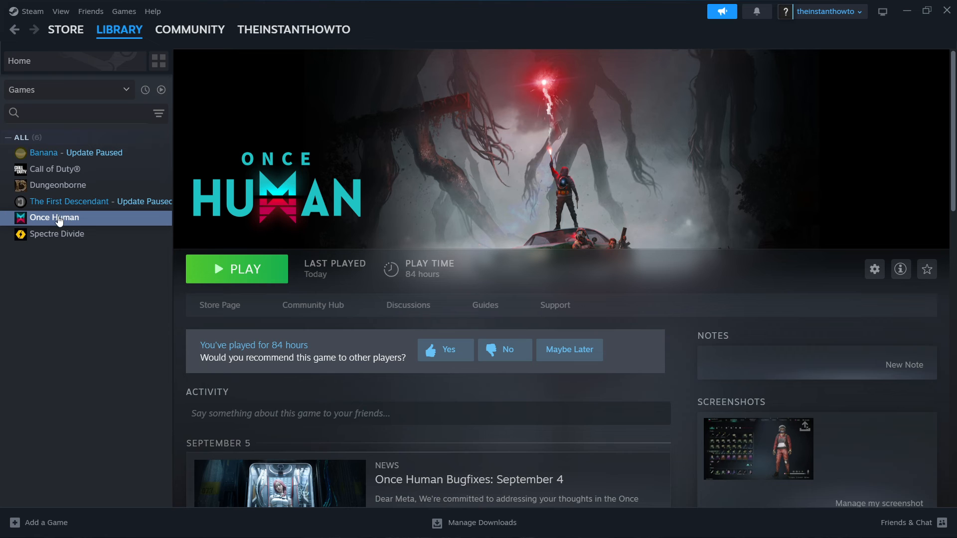
{"action": "right_click", "coordinate": [54, 217]}
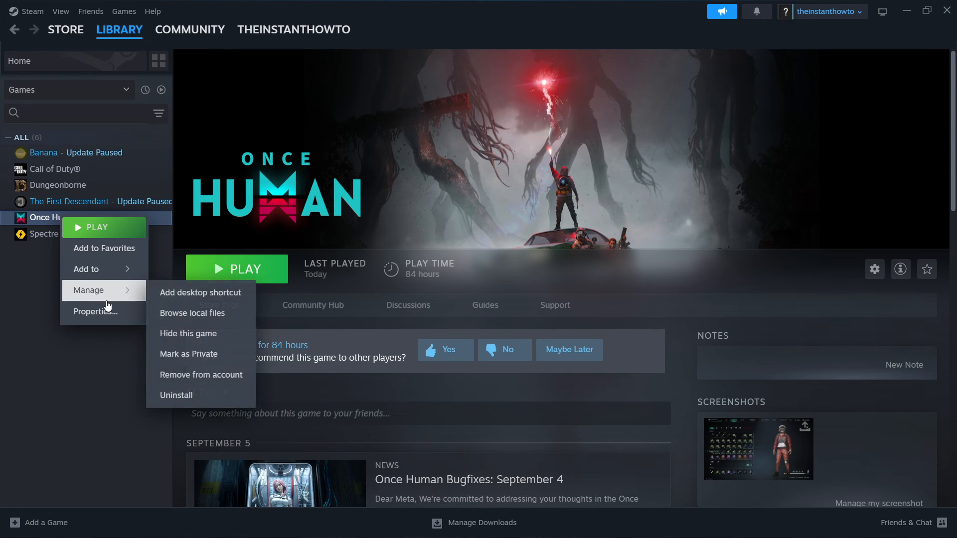
{"action": "left_click", "coordinate": [96, 311]}
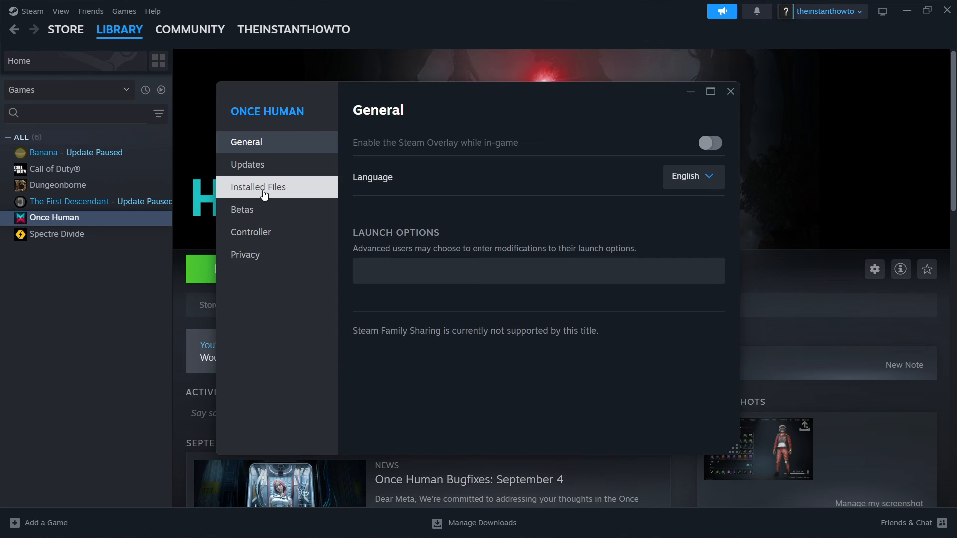
{"action": "left_click", "coordinate": [257, 187]}
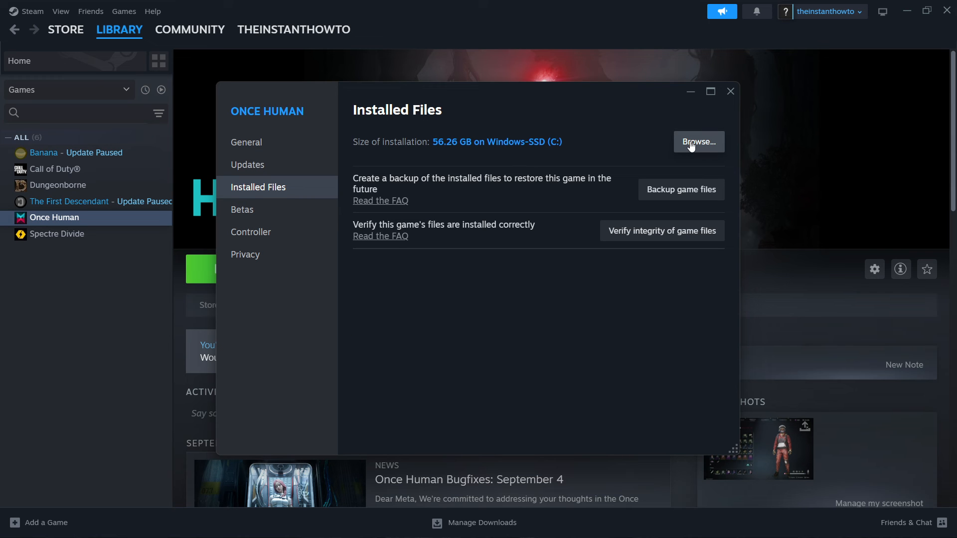
{"action": "left_click", "coordinate": [698, 142]}
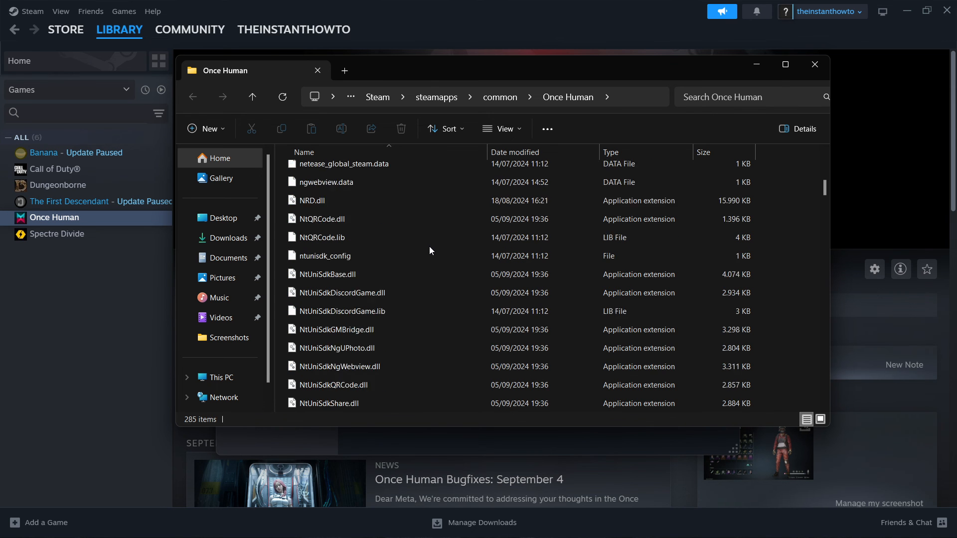
Set ONCE_HUMAN.exe to Windows 8 compatibility mode and run as administrator.
{"action": "scroll", "scroll_direction": "down", "scroll_amount": 3}
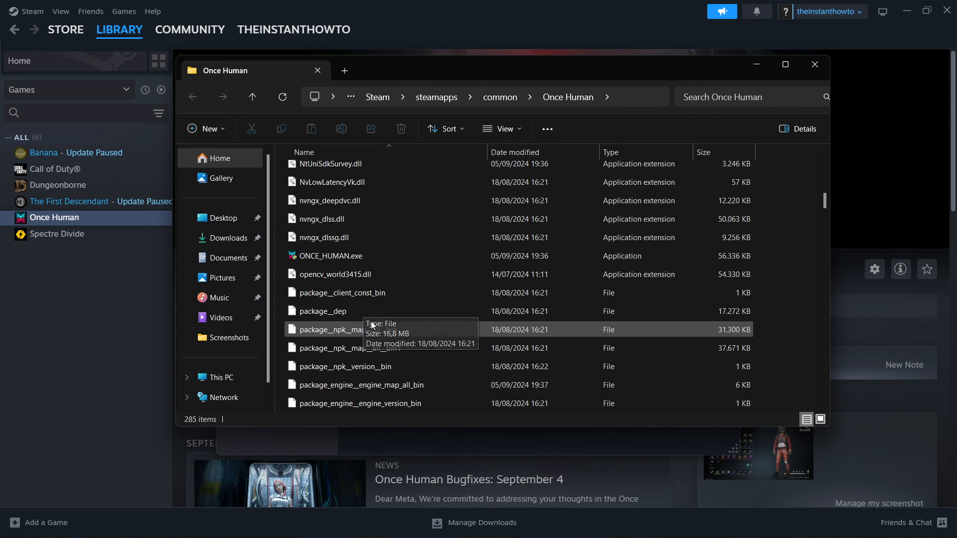
{"action": "left_click", "coordinate": [331, 256]}
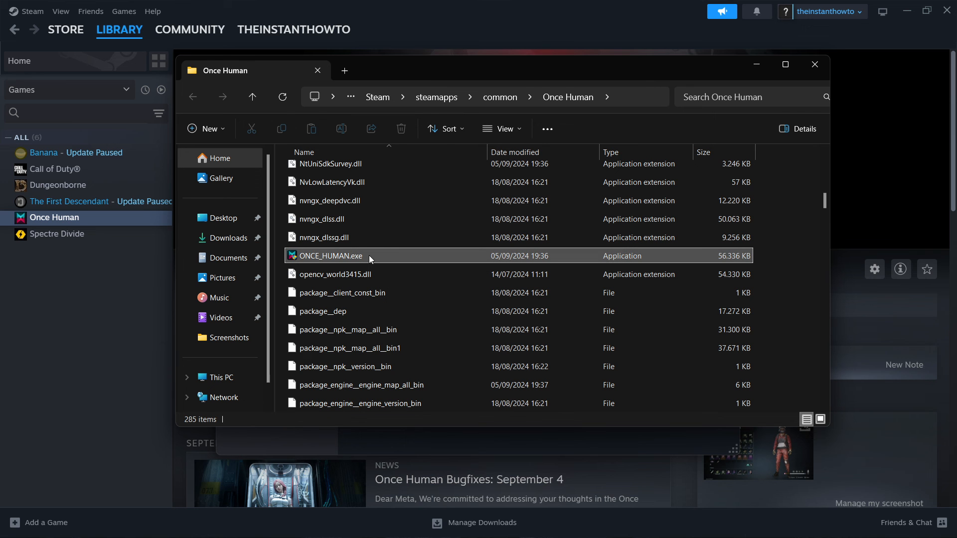
{"action": "right_click", "coordinate": [330, 257]}
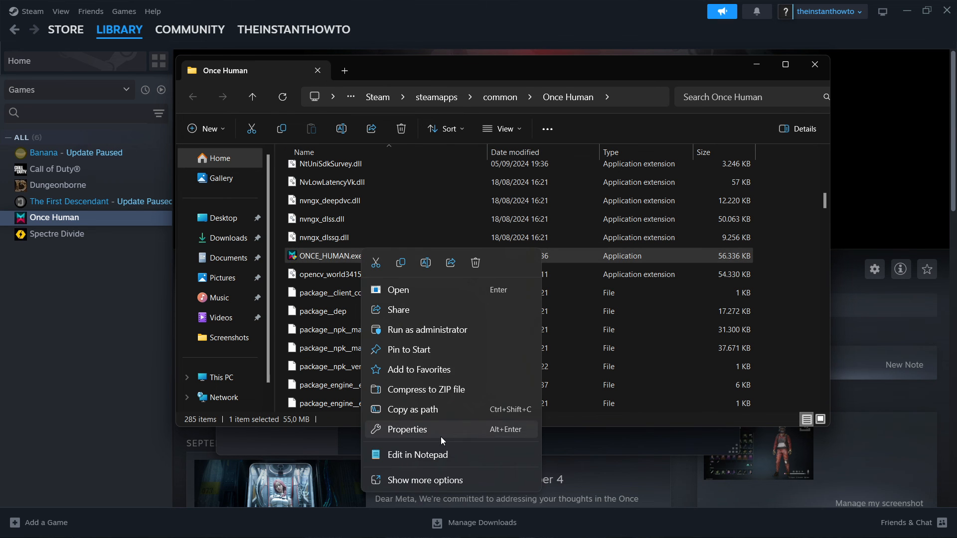
{"action": "left_click", "coordinate": [406, 429]}
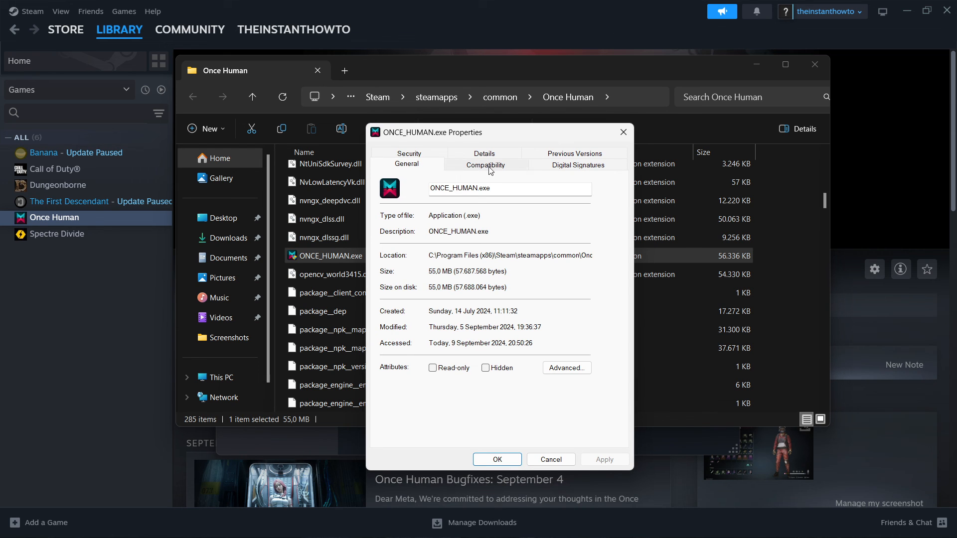
{"action": "left_click", "coordinate": [486, 164]}
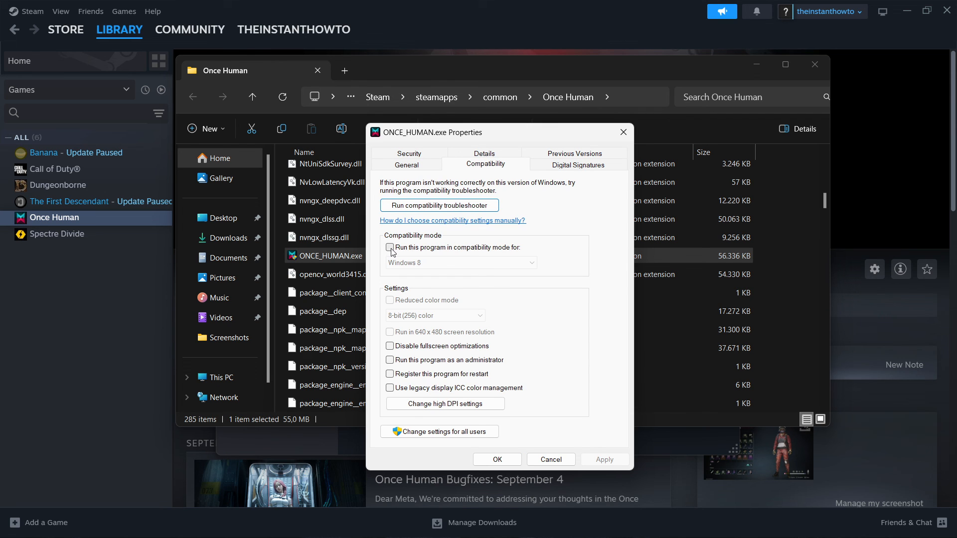
{"action": "left_click", "coordinate": [390, 248]}
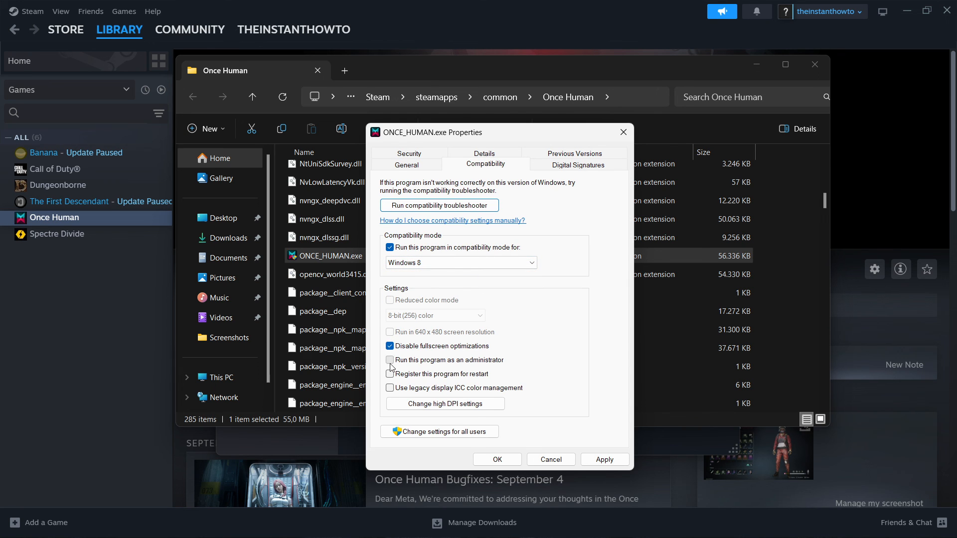
{"action": "left_click", "coordinate": [390, 360]}
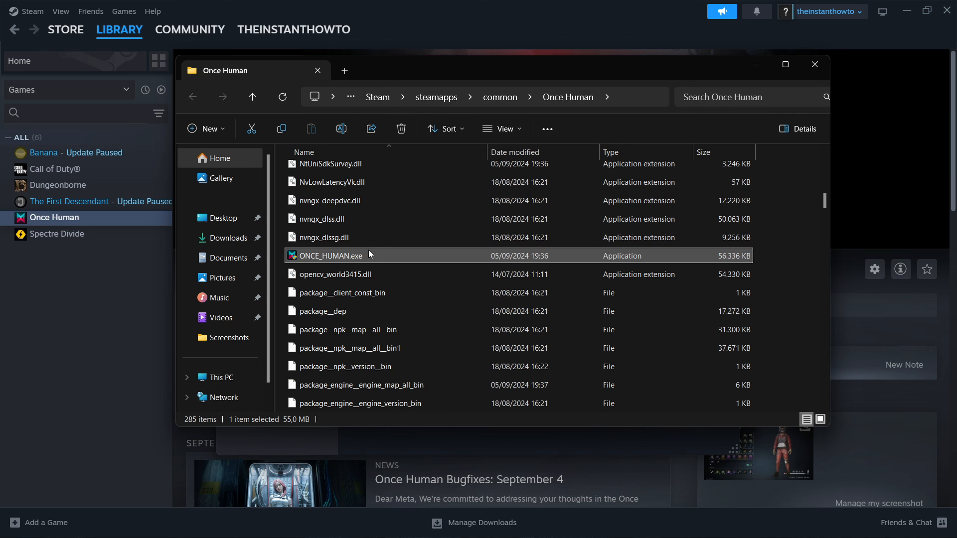
{"action": "mouse_move", "coordinate": [347, 264]}
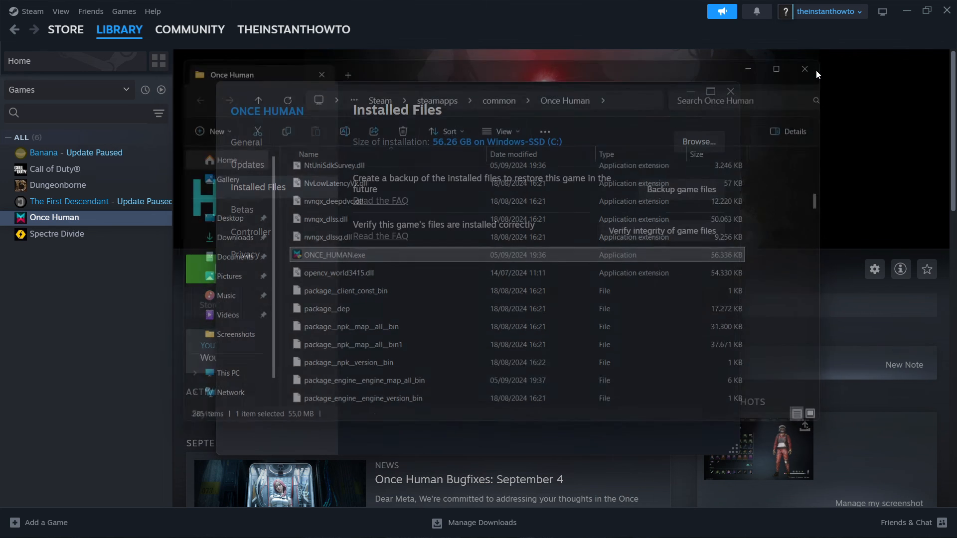
Close the game folder window, leaving Steam on the Once Human page.
{"action": "left_click", "coordinate": [805, 68]}
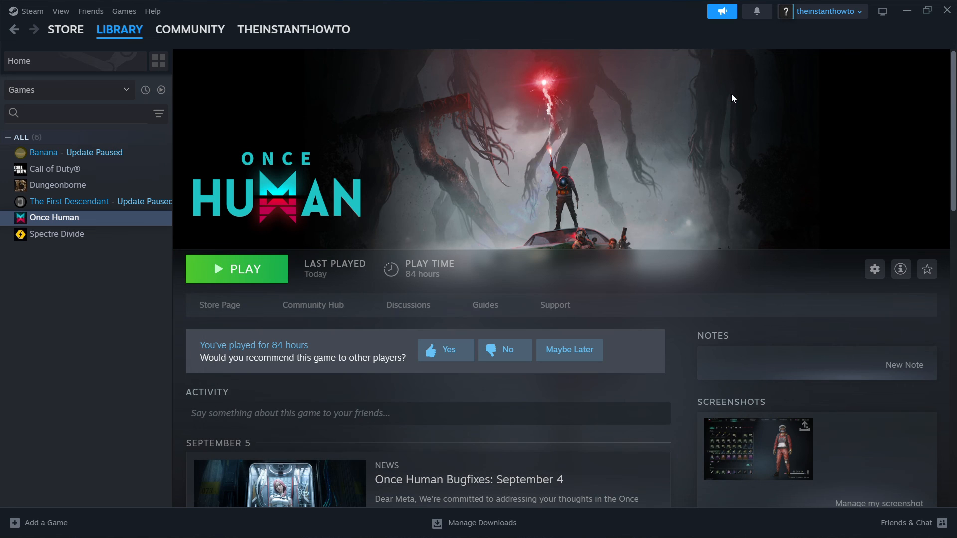
{"action": "mouse_move", "coordinate": [722, 156]}
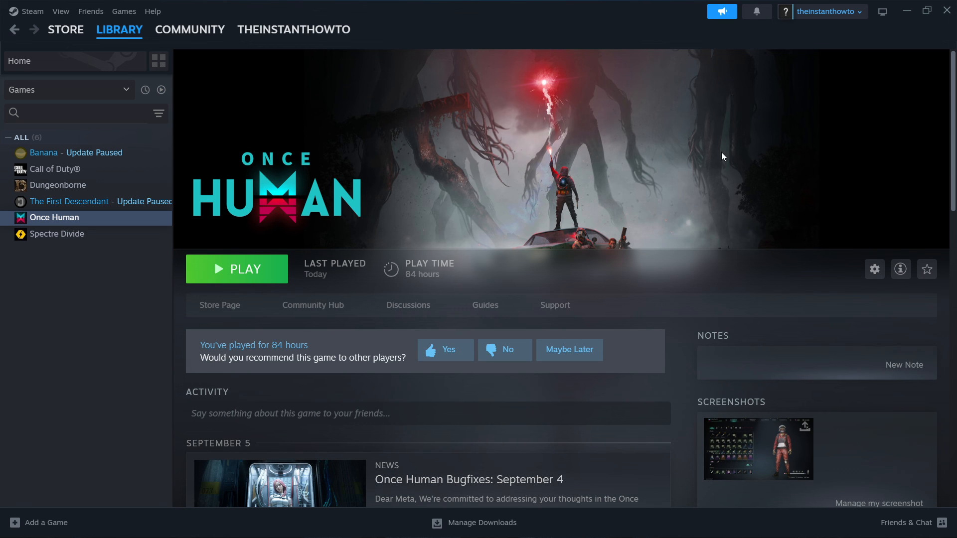
{"action": "mouse_move", "coordinate": [708, 160]}
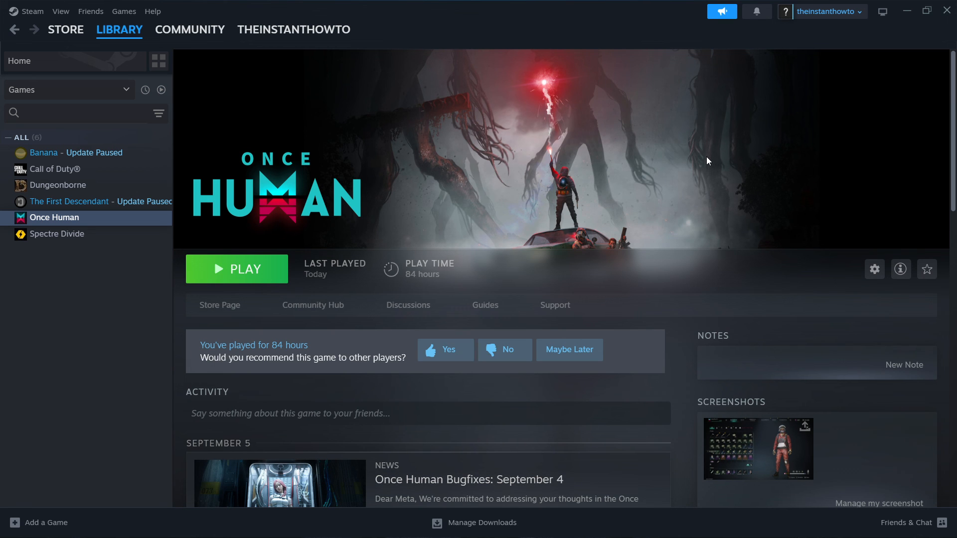